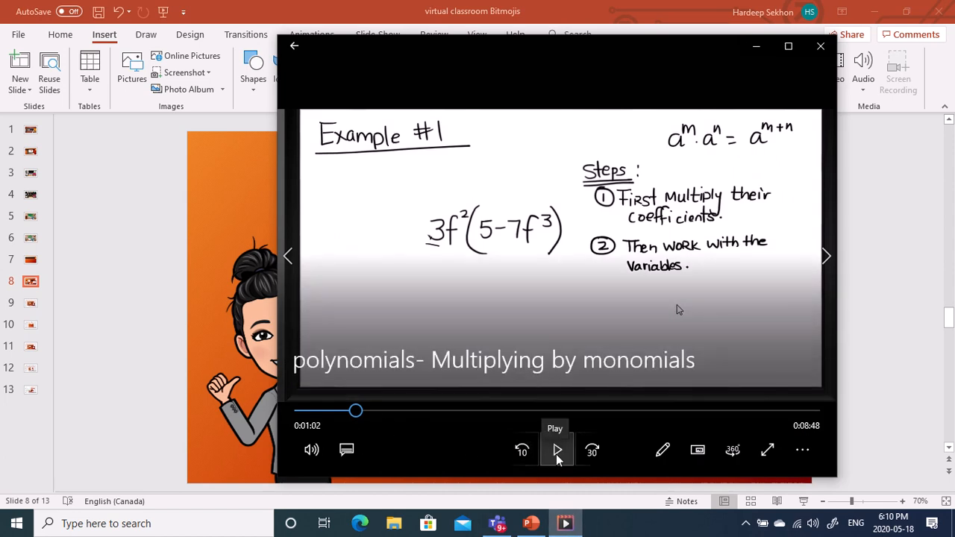
Resume the polynomials lesson video in Movies & TV and let it play past the first minute.
{"action": "left_click", "coordinate": [557, 450]}
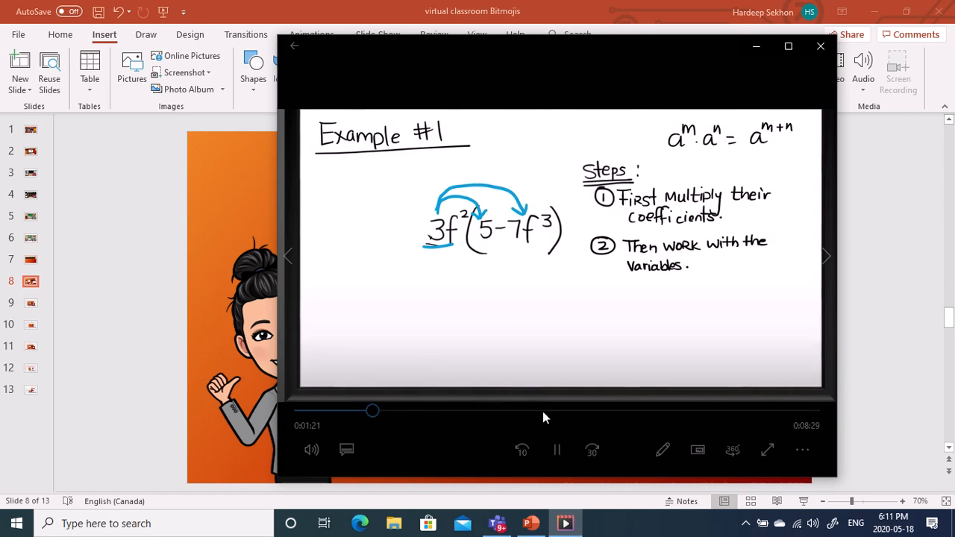
{"action": "left_click", "coordinate": [557, 451]}
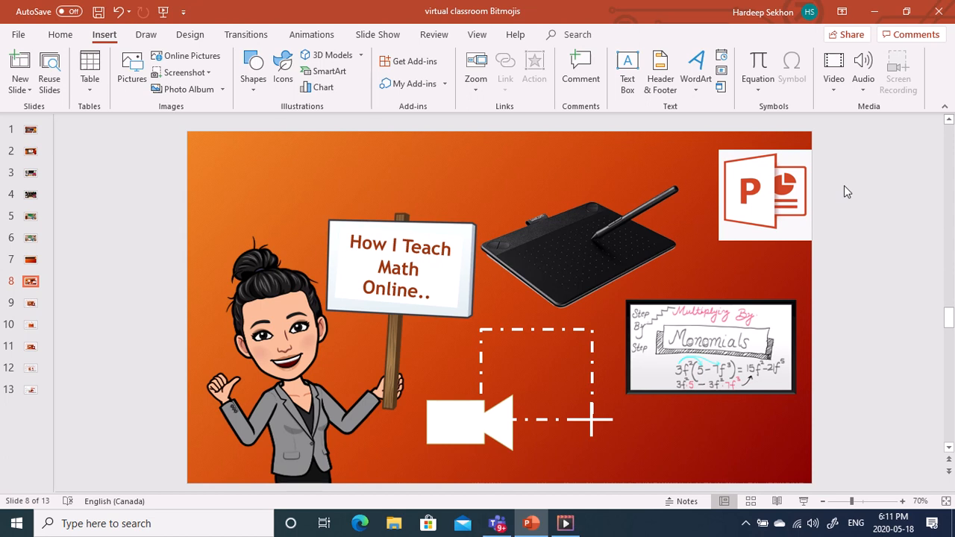
{"action": "mouse_move", "coordinate": [687, 215]}
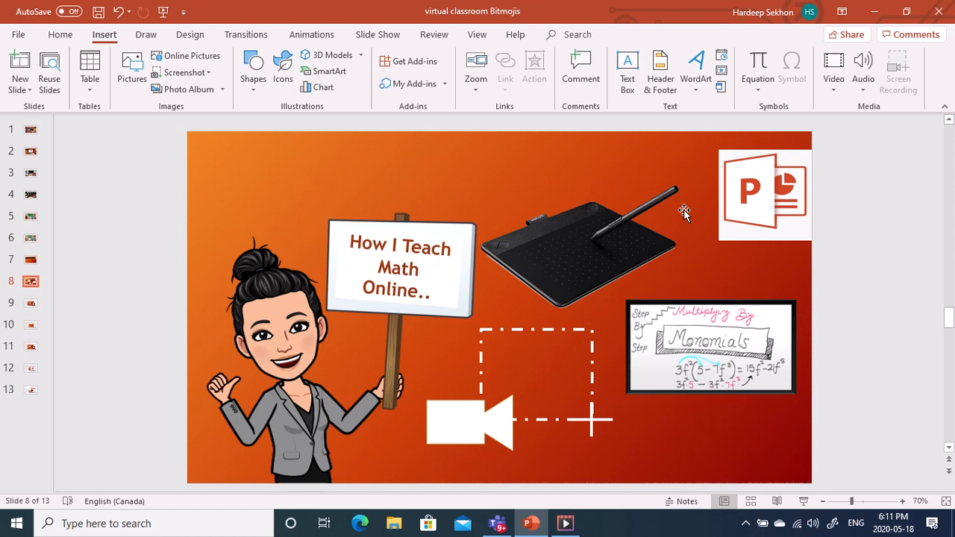
{"action": "mouse_move", "coordinate": [657, 202]}
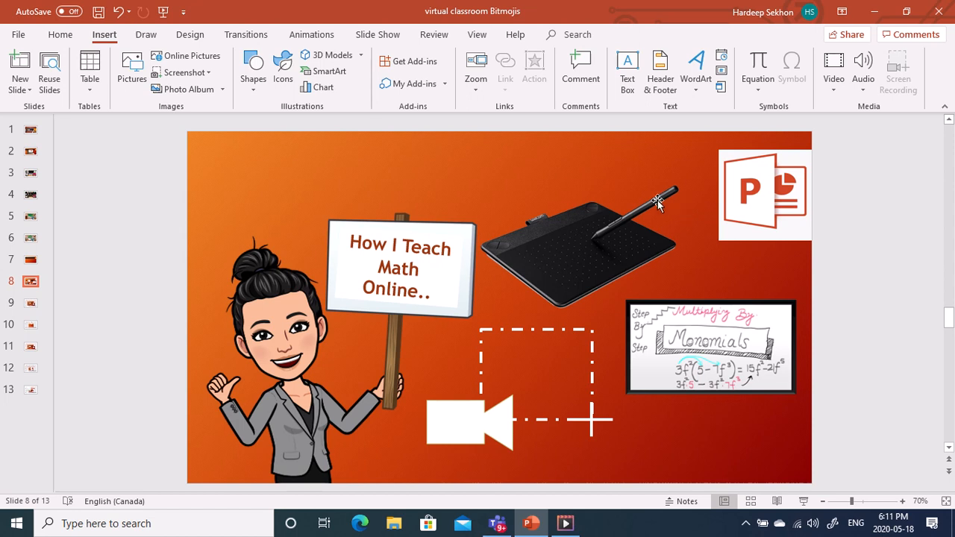
{"action": "mouse_move", "coordinate": [648, 363]}
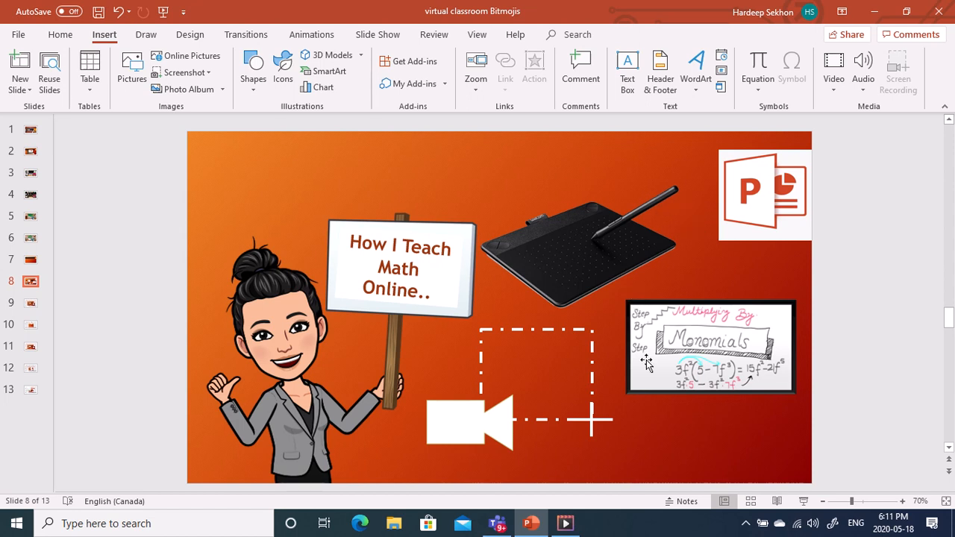
{"action": "mouse_move", "coordinate": [658, 353]}
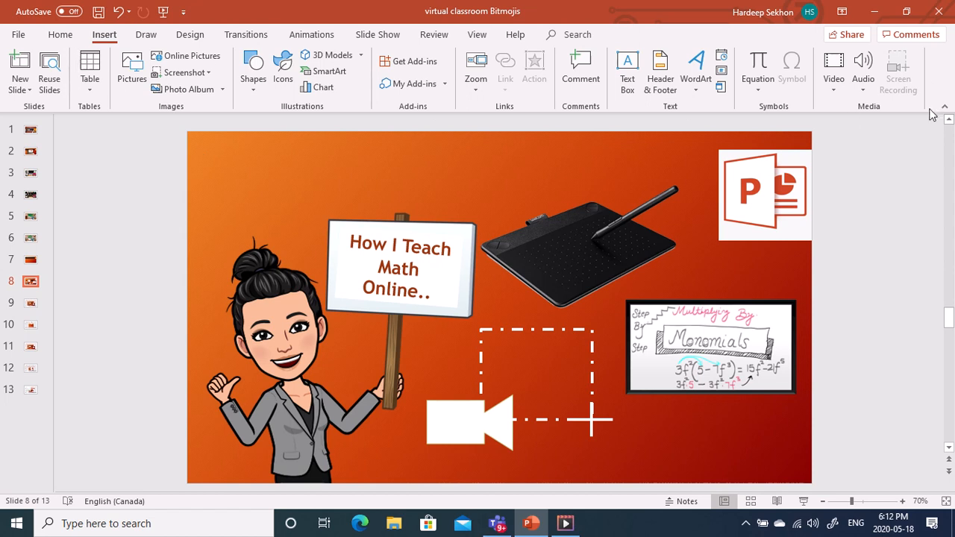
{"action": "mouse_move", "coordinate": [866, 359]}
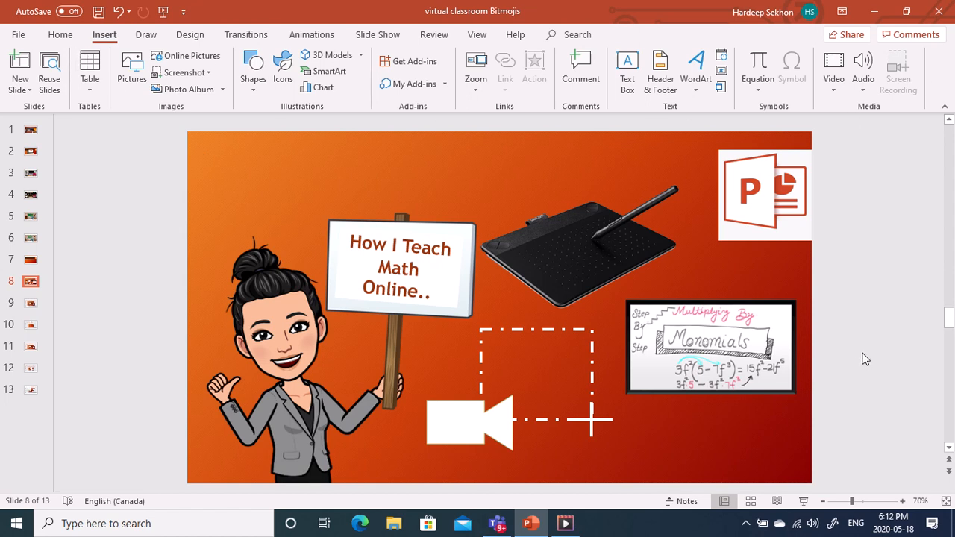
{"action": "mouse_move", "coordinate": [715, 196]}
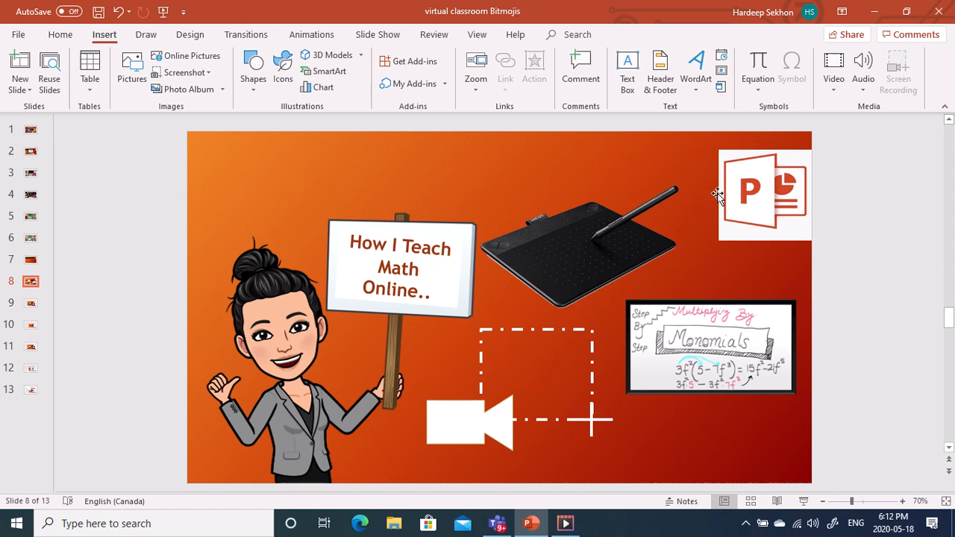
{"action": "mouse_move", "coordinate": [881, 139]}
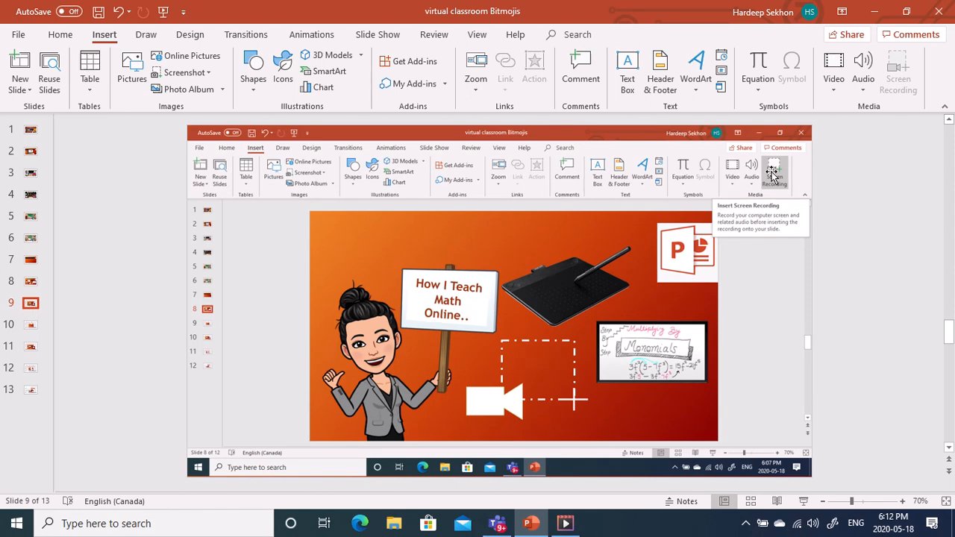
{"action": "mouse_move", "coordinate": [257, 149]}
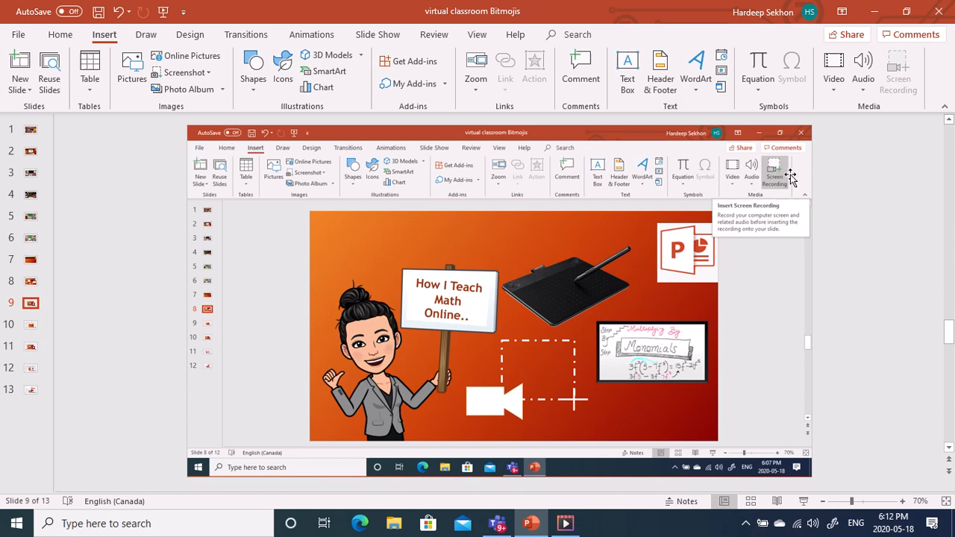
{"action": "mouse_move", "coordinate": [779, 200]}
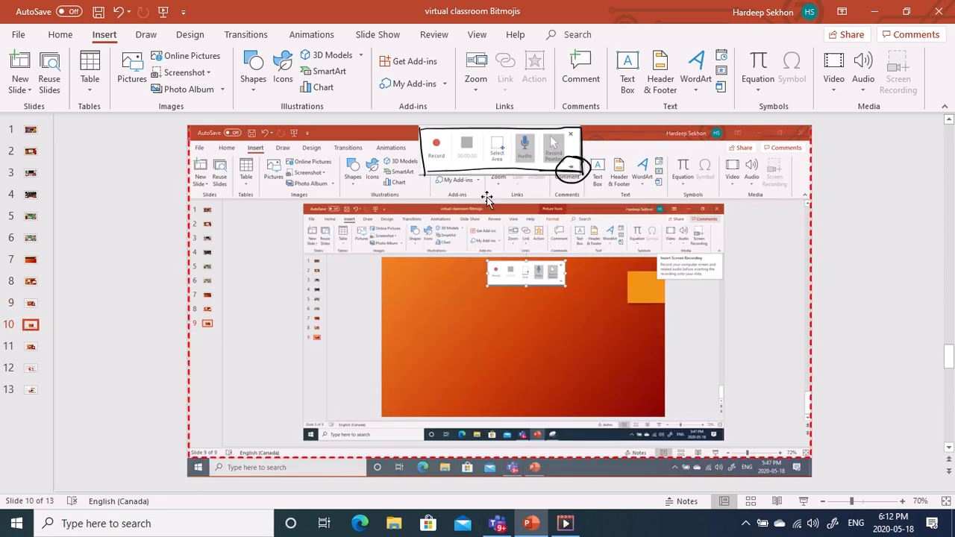
{"action": "mouse_move", "coordinate": [594, 137]}
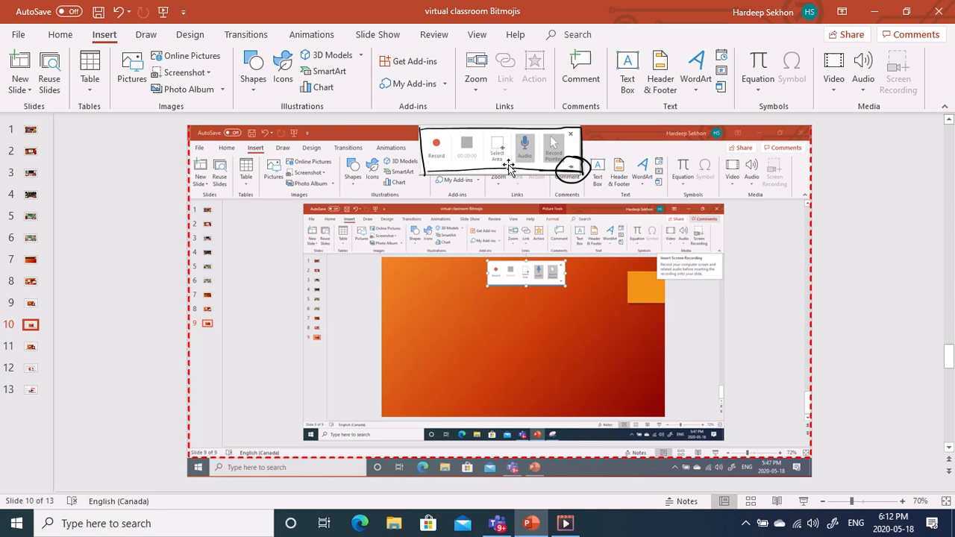
{"action": "mouse_move", "coordinate": [393, 306]}
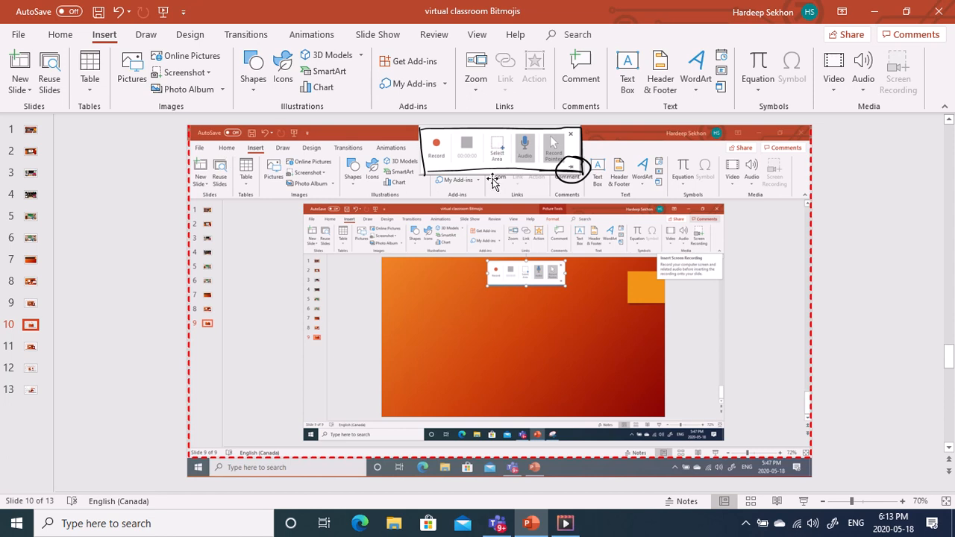
{"action": "mouse_move", "coordinate": [273, 248]}
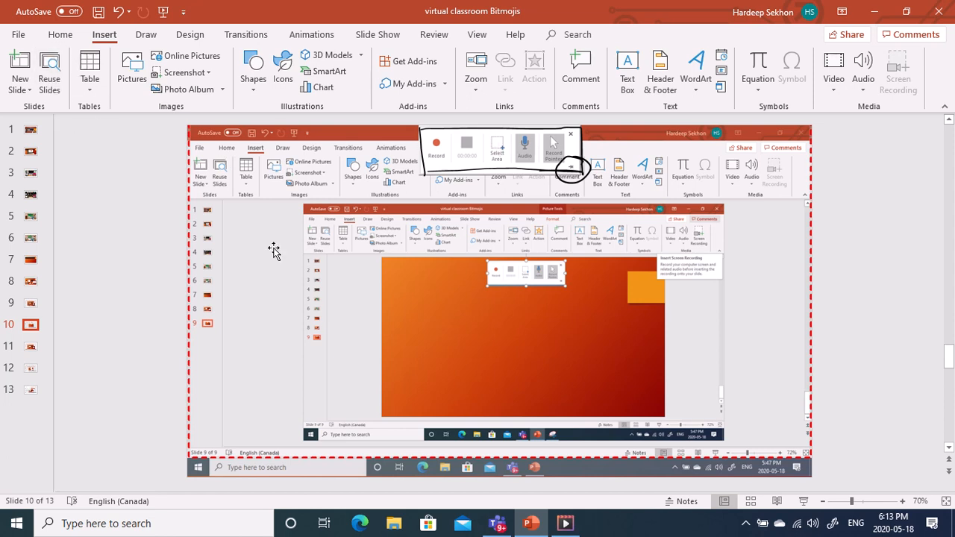
{"action": "mouse_move", "coordinate": [200, 141]}
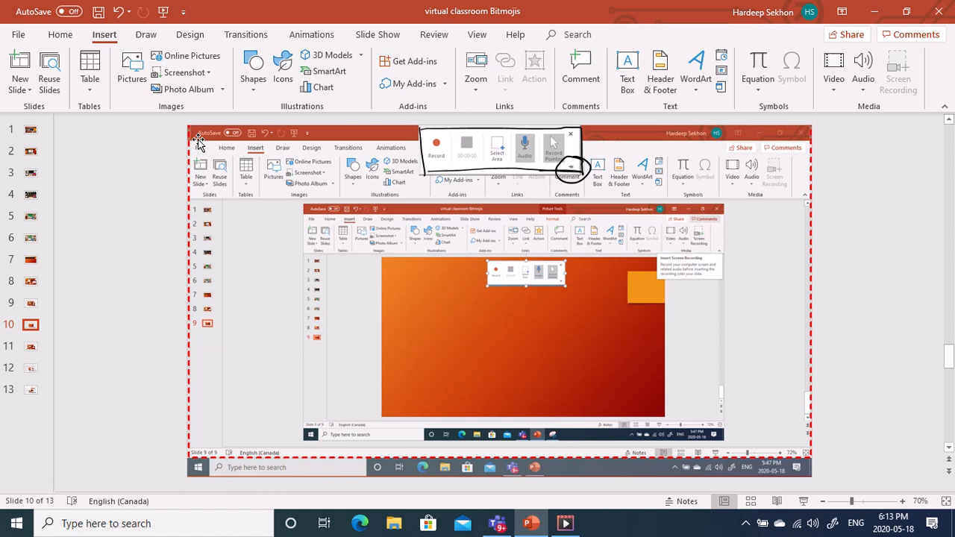
{"action": "mouse_move", "coordinate": [187, 164]}
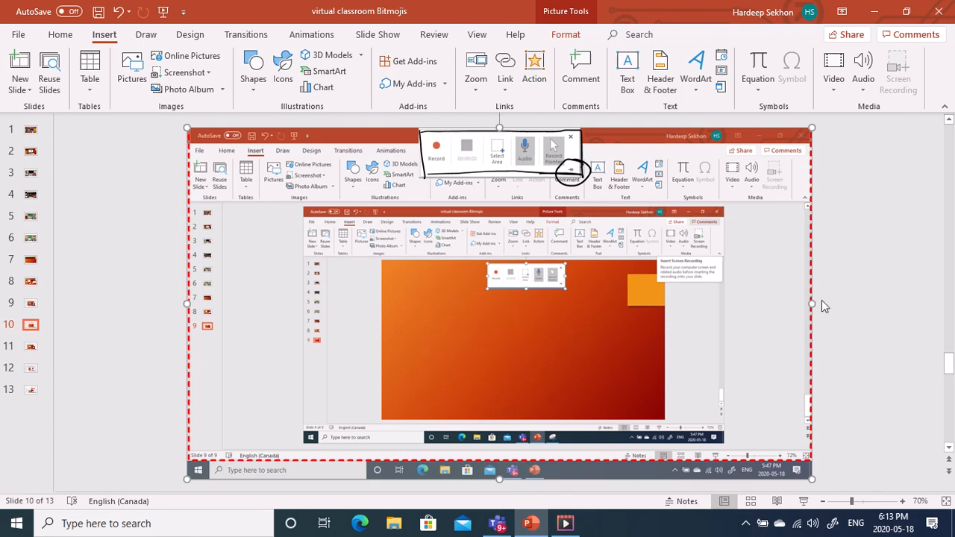
{"action": "mouse_move", "coordinate": [717, 238]}
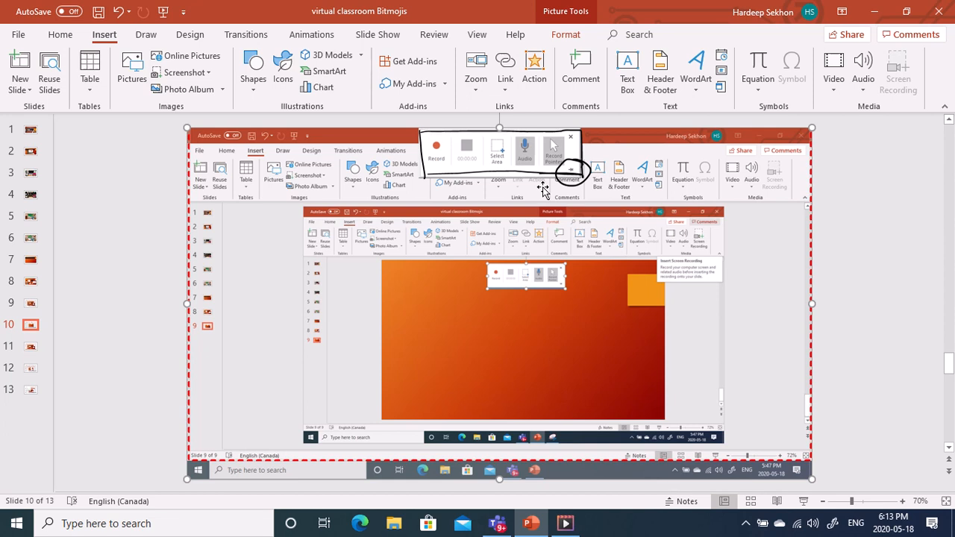
{"action": "mouse_move", "coordinate": [510, 138]}
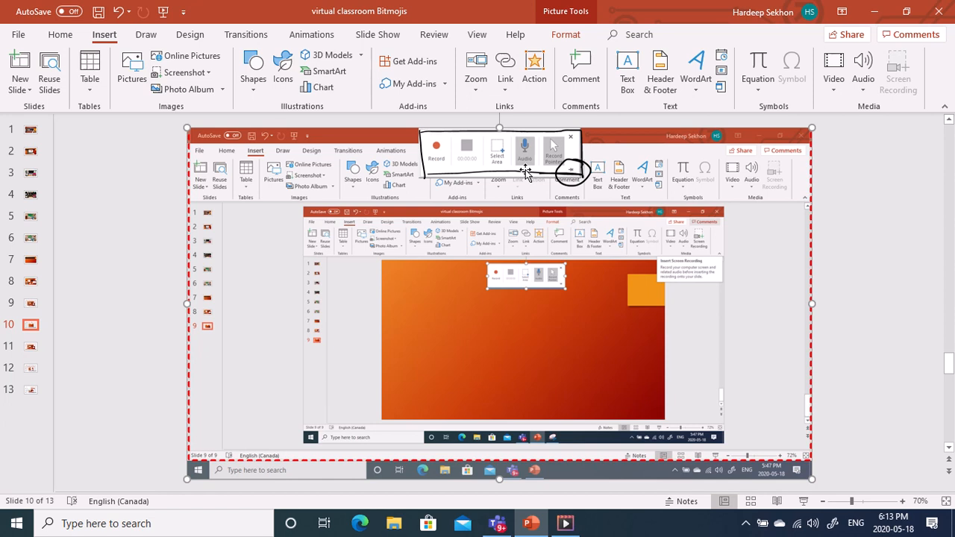
{"action": "mouse_move", "coordinate": [564, 150]}
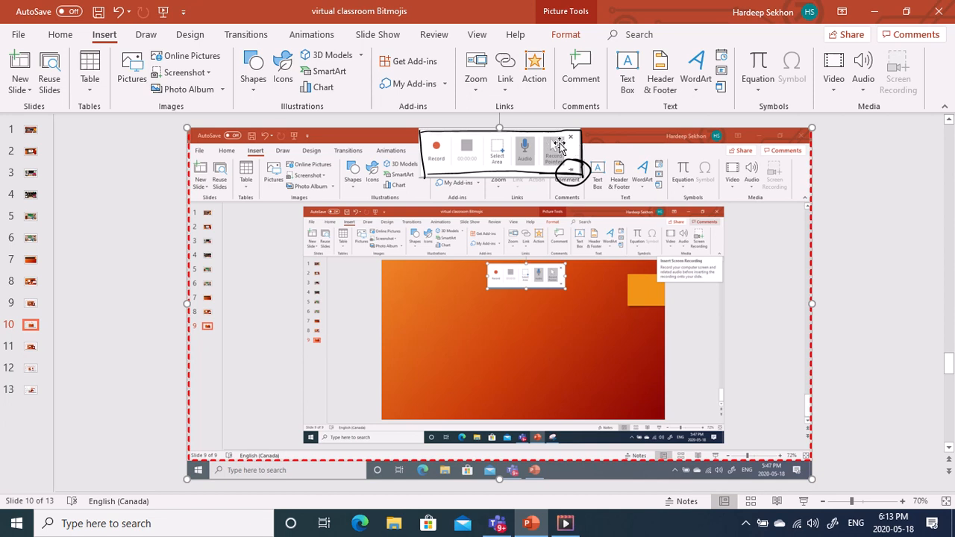
{"action": "mouse_move", "coordinate": [442, 260]}
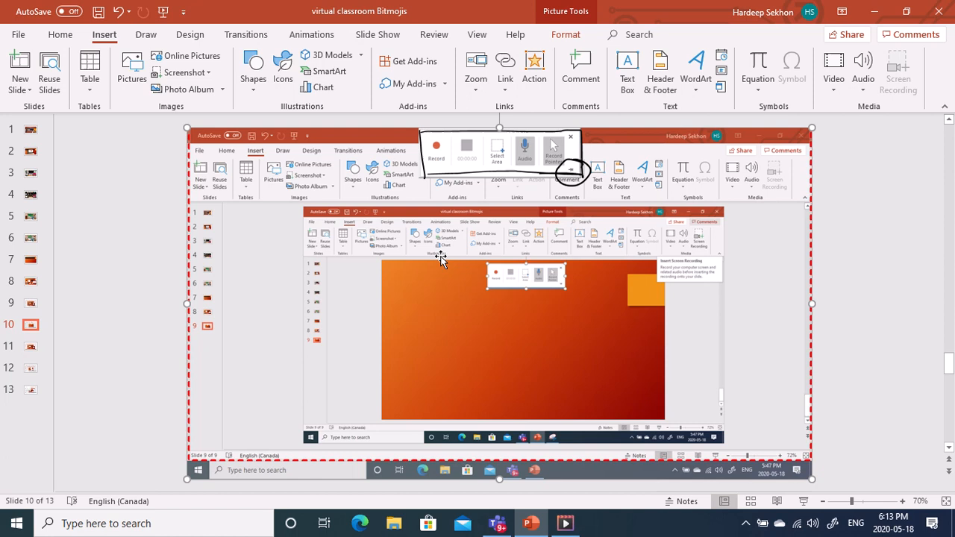
{"action": "mouse_move", "coordinate": [342, 248]}
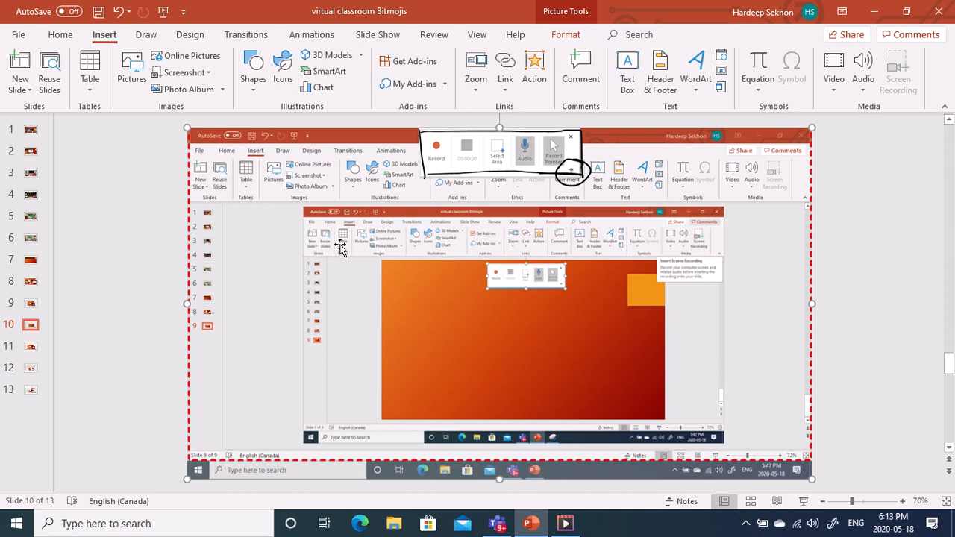
{"action": "mouse_move", "coordinate": [618, 285]}
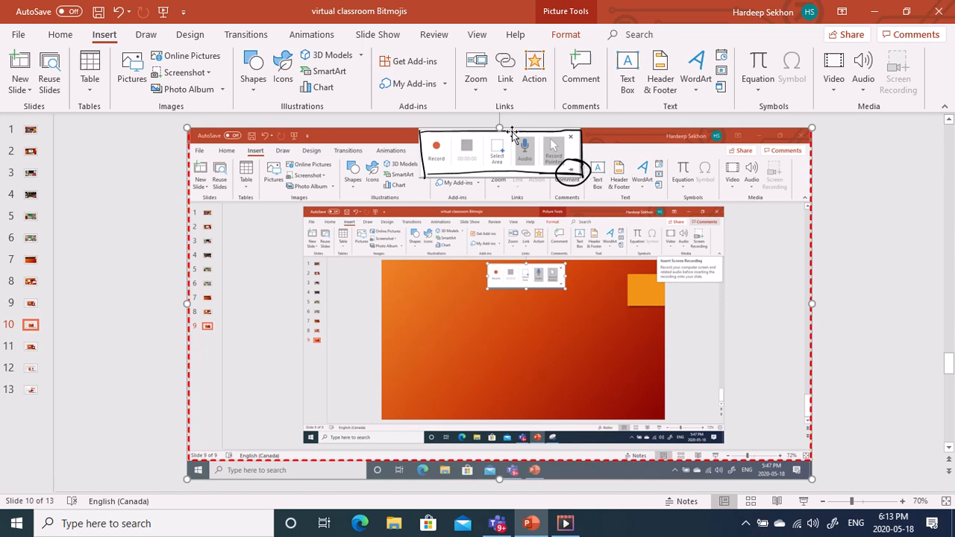
{"action": "mouse_move", "coordinate": [538, 193]}
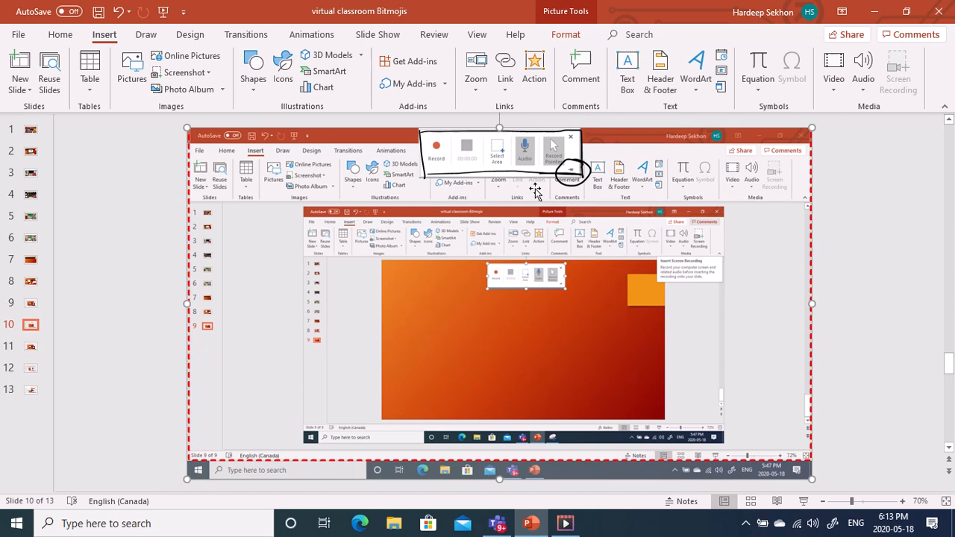
{"action": "mouse_move", "coordinate": [42, 445]}
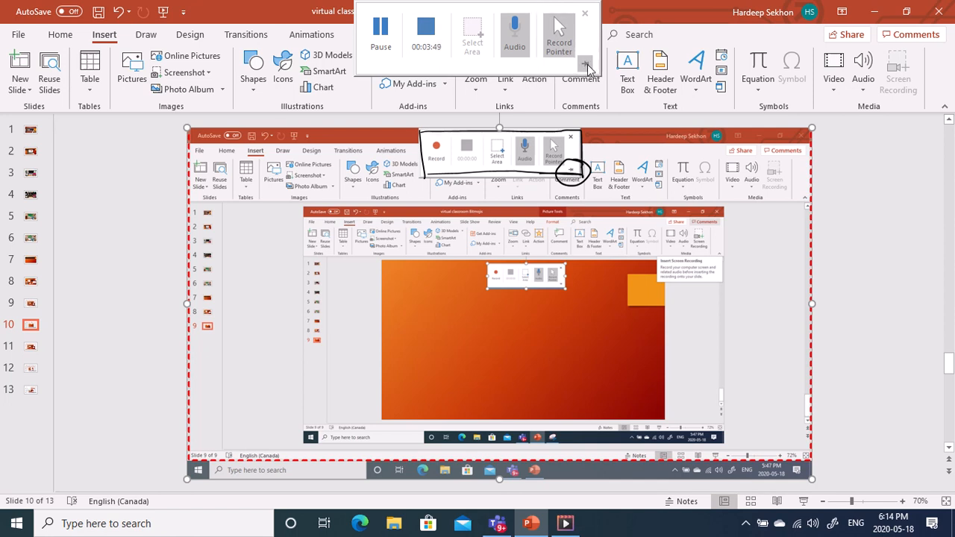
{"action": "mouse_move", "coordinate": [368, 21]}
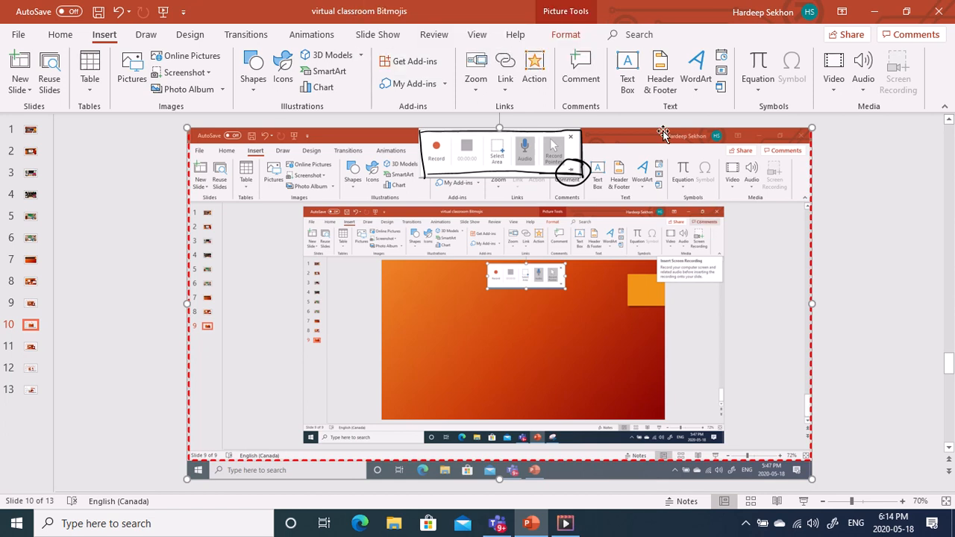
{"action": "mouse_move", "coordinate": [380, 10]}
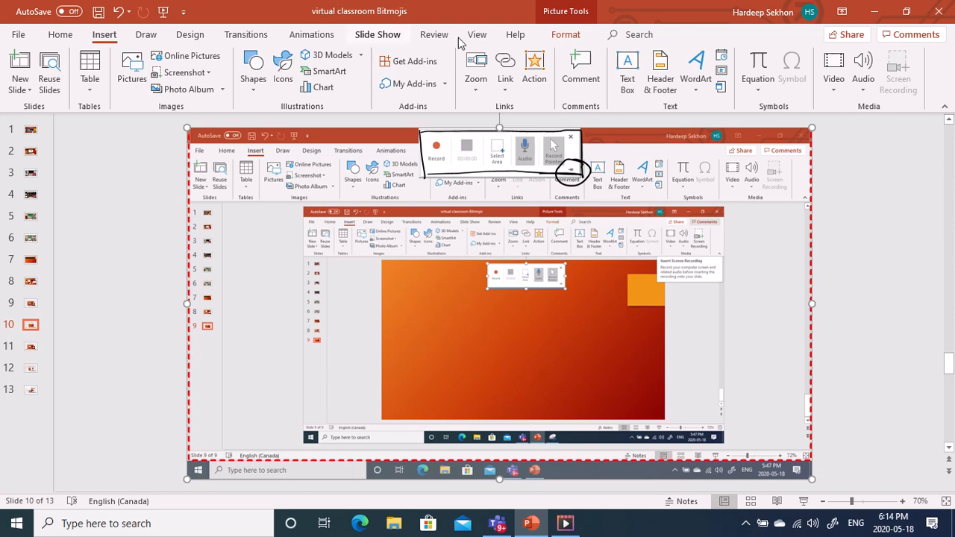
{"action": "mouse_move", "coordinate": [504, 172]}
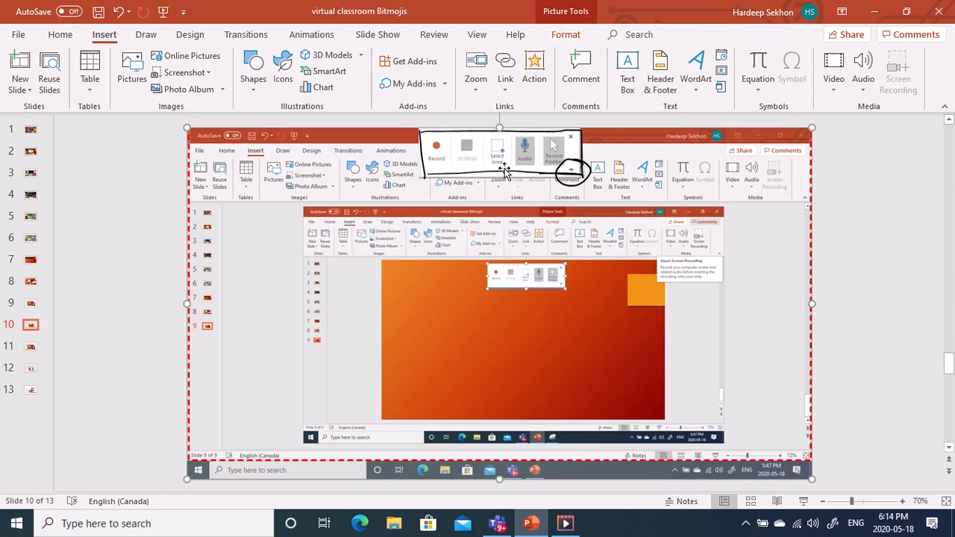
Stop the screen recording so it is embedded as a video on slide 11.
{"action": "left_click", "coordinate": [436, 146]}
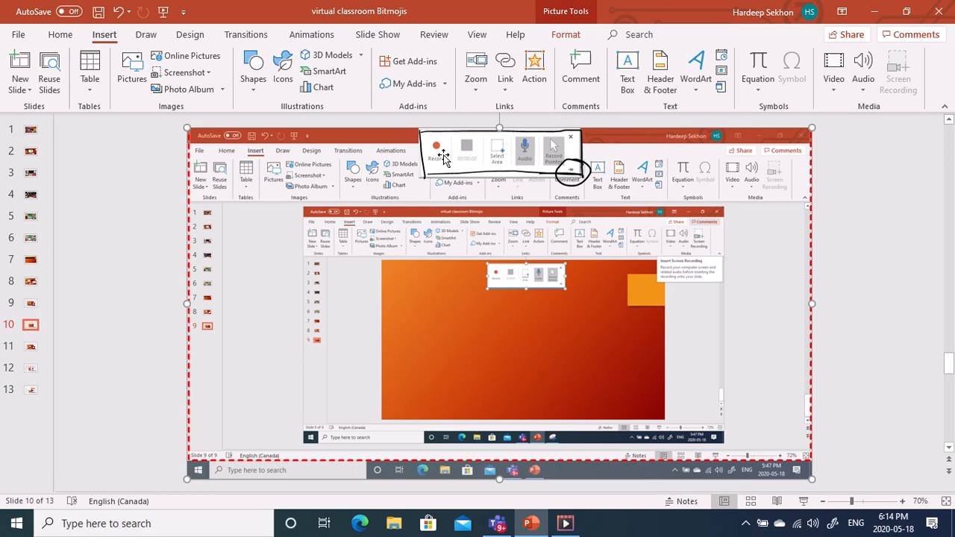
{"action": "mouse_move", "coordinate": [236, 237]}
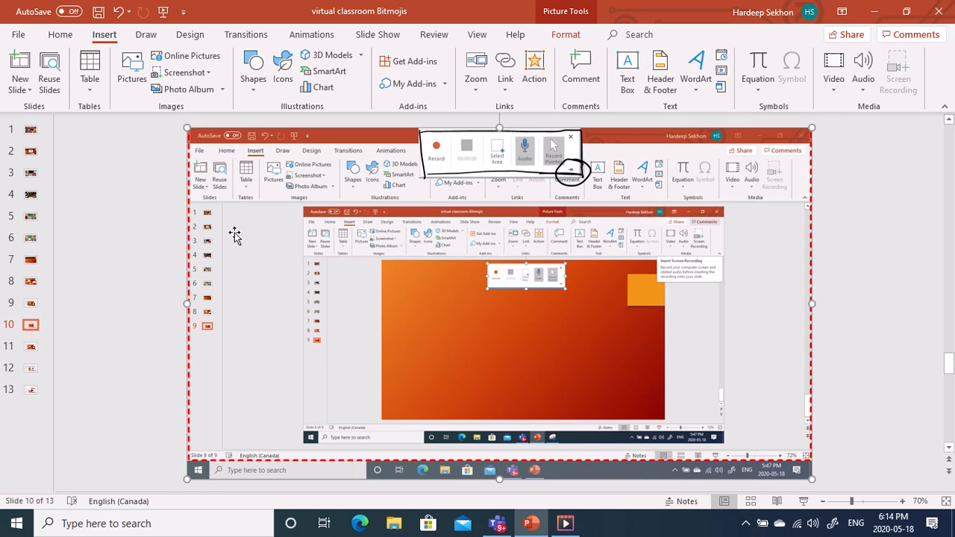
{"action": "left_click", "coordinate": [30, 347]}
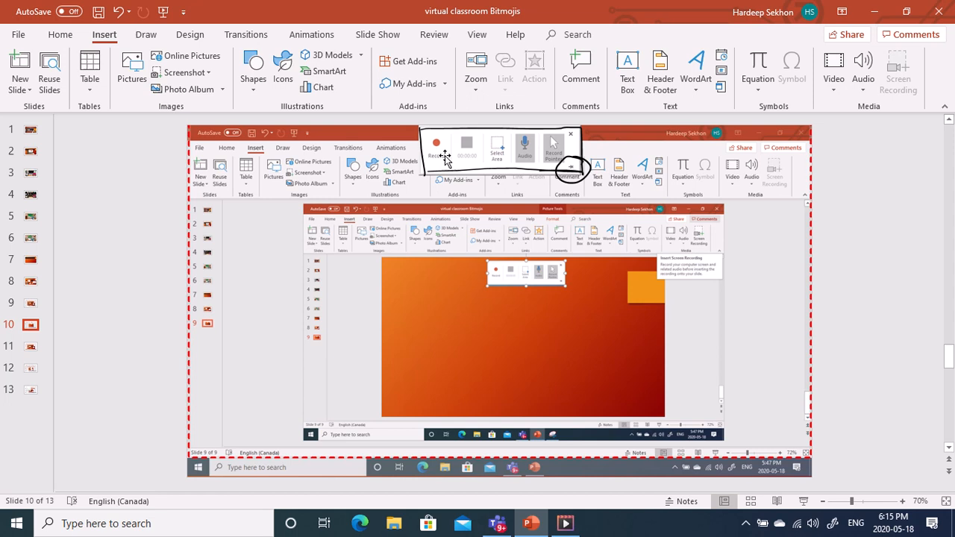
{"action": "mouse_move", "coordinate": [492, 151]}
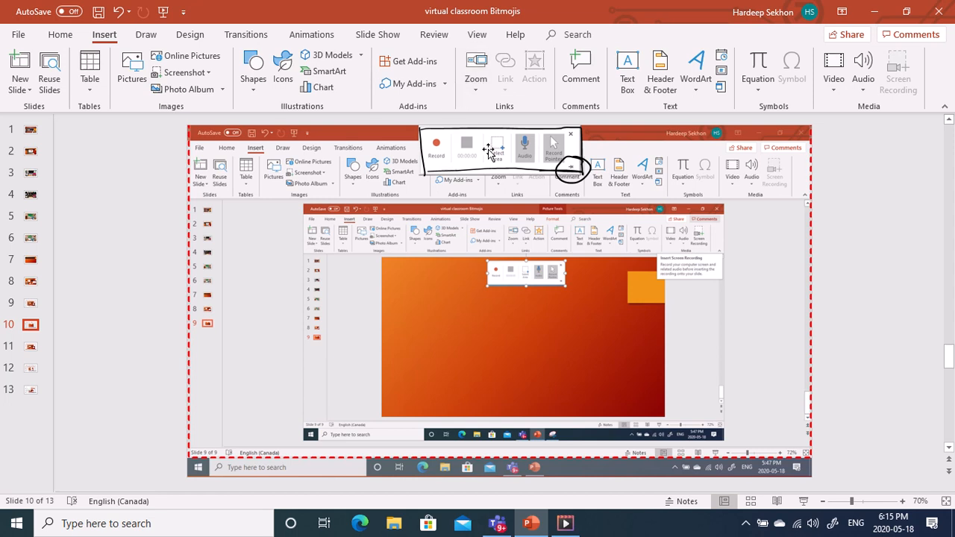
{"action": "mouse_move", "coordinate": [582, 152]}
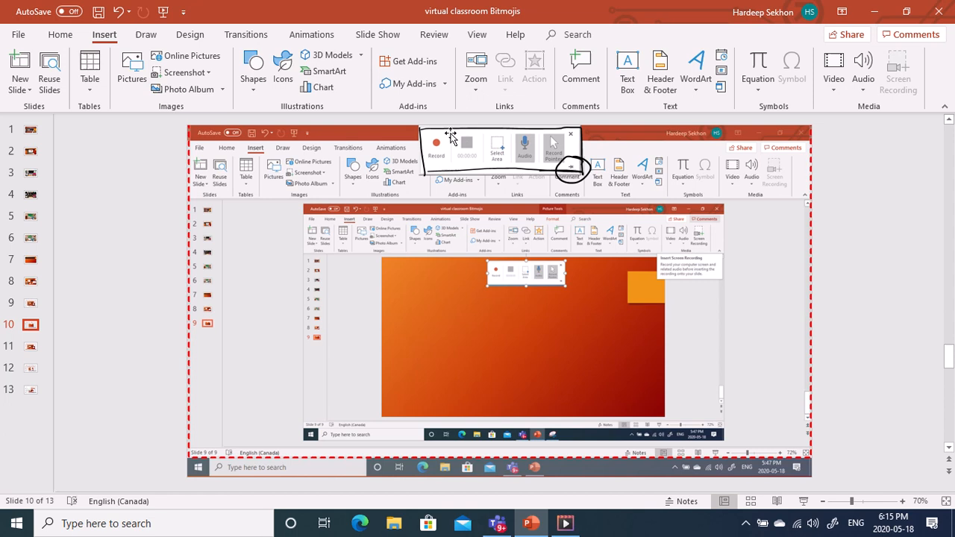
{"action": "mouse_move", "coordinate": [481, 149]}
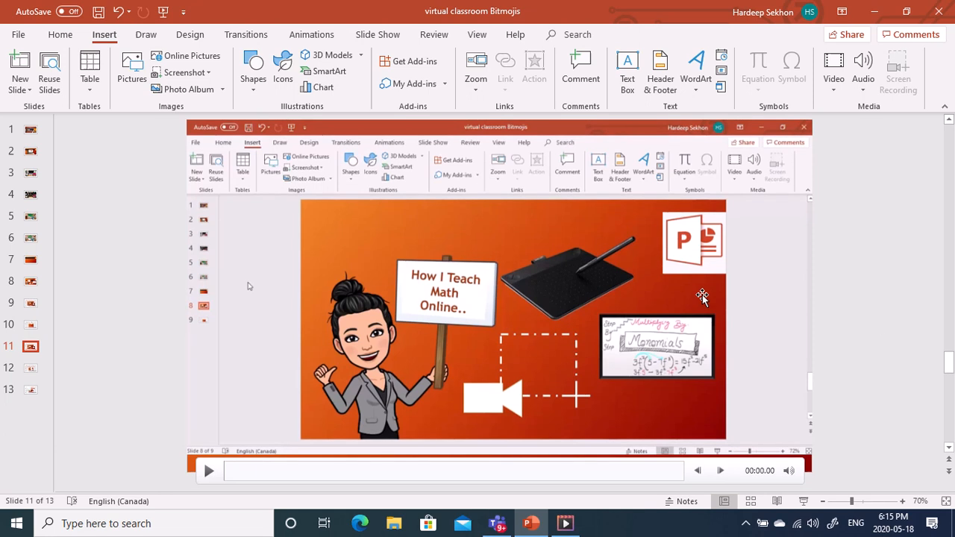
{"action": "mouse_move", "coordinate": [702, 272]}
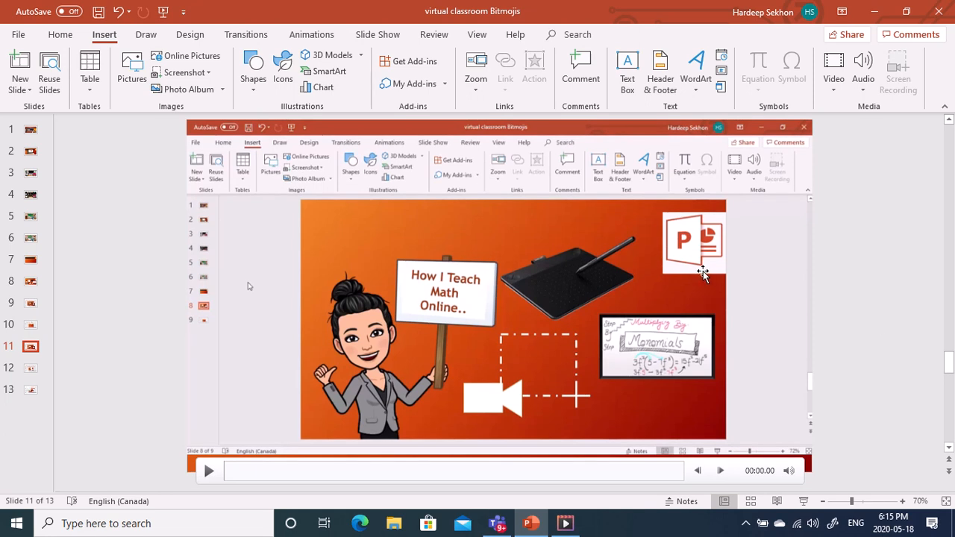
{"action": "mouse_move", "coordinate": [263, 439]}
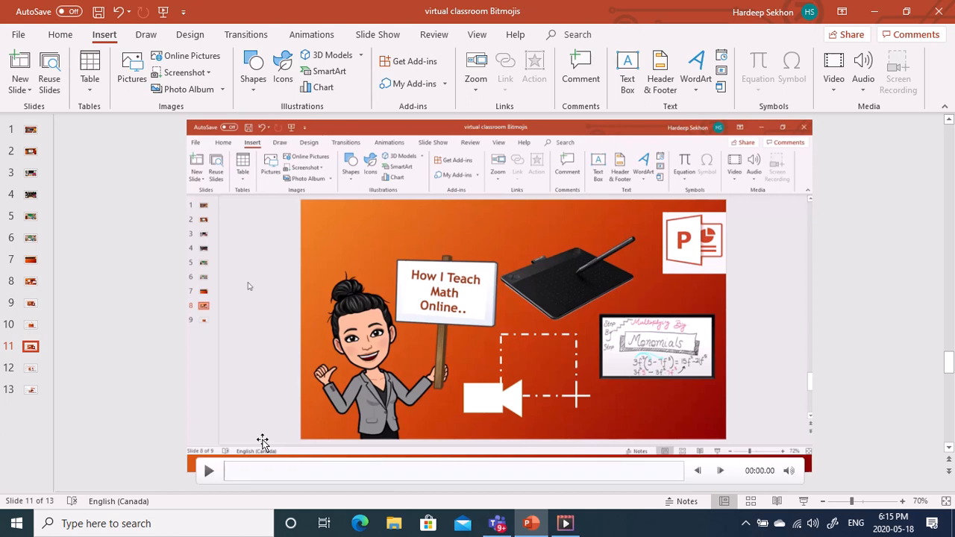
{"action": "mouse_move", "coordinate": [660, 158]}
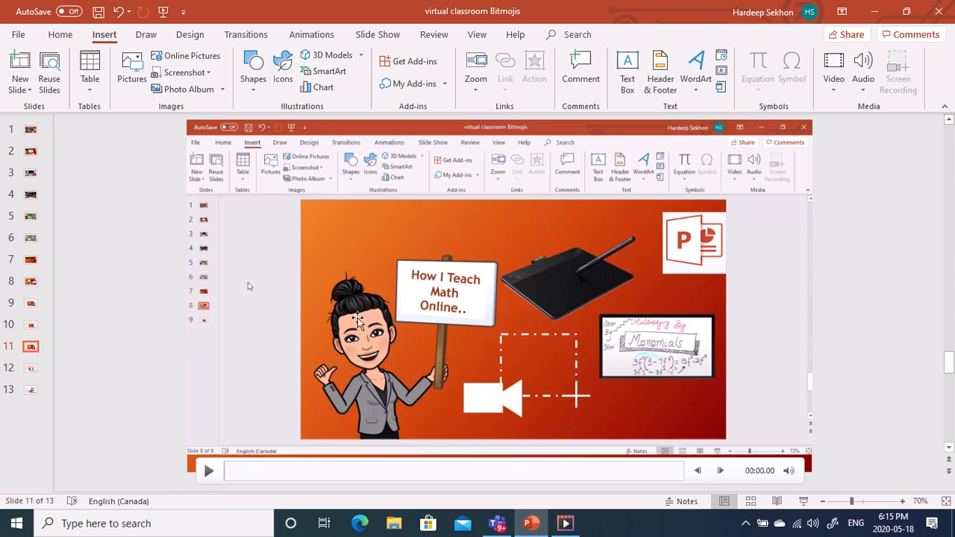
Preview the embedded screen recording for about five seconds, then pause it.
{"action": "left_click", "coordinate": [208, 472]}
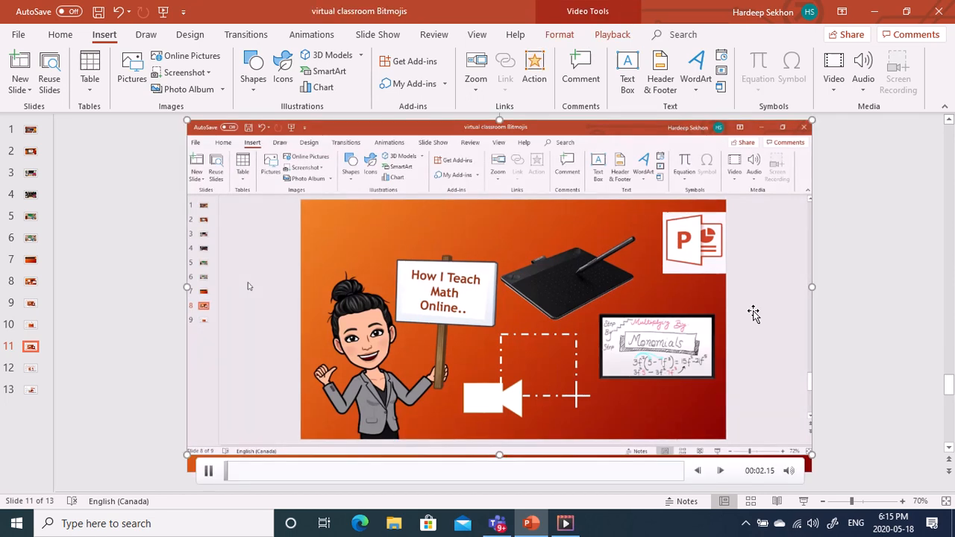
{"action": "left_click", "coordinate": [209, 472]}
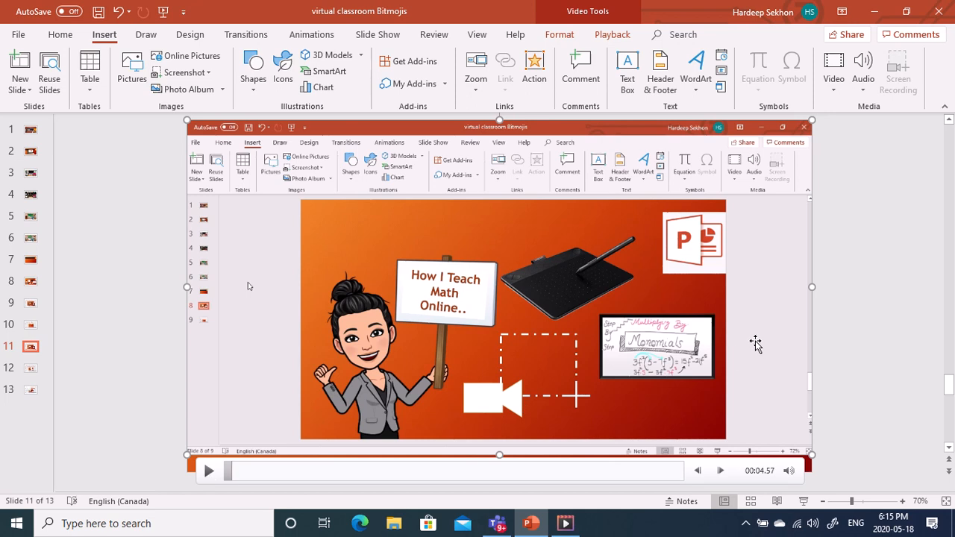
{"action": "mouse_move", "coordinate": [483, 242]}
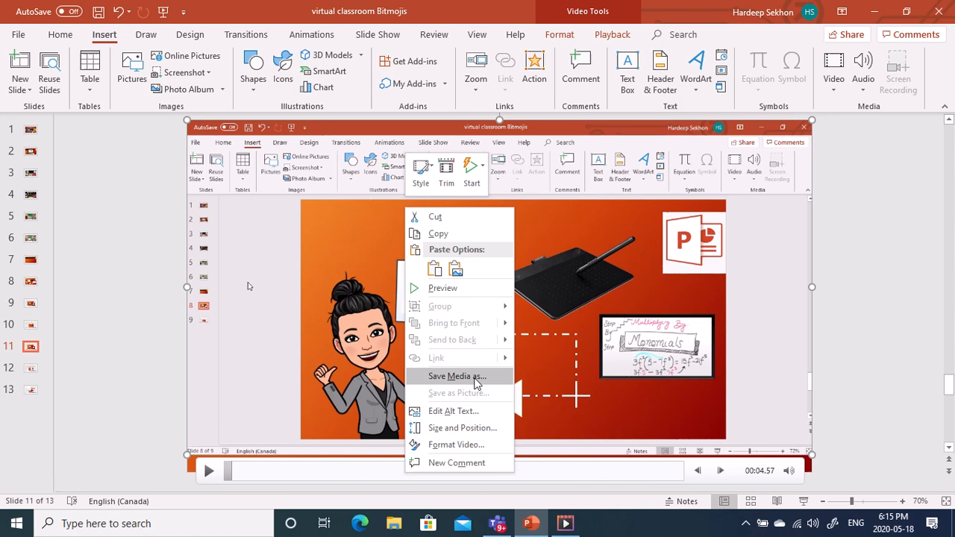
Save the embedded recording as Media1 in Documents via Save Media as.
{"action": "left_click", "coordinate": [460, 376]}
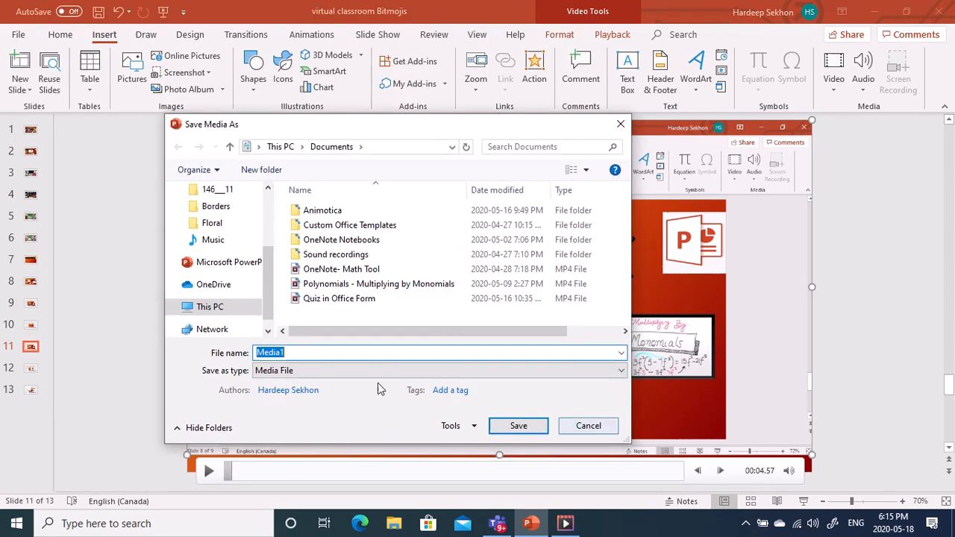
{"action": "left_click", "coordinate": [212, 308]}
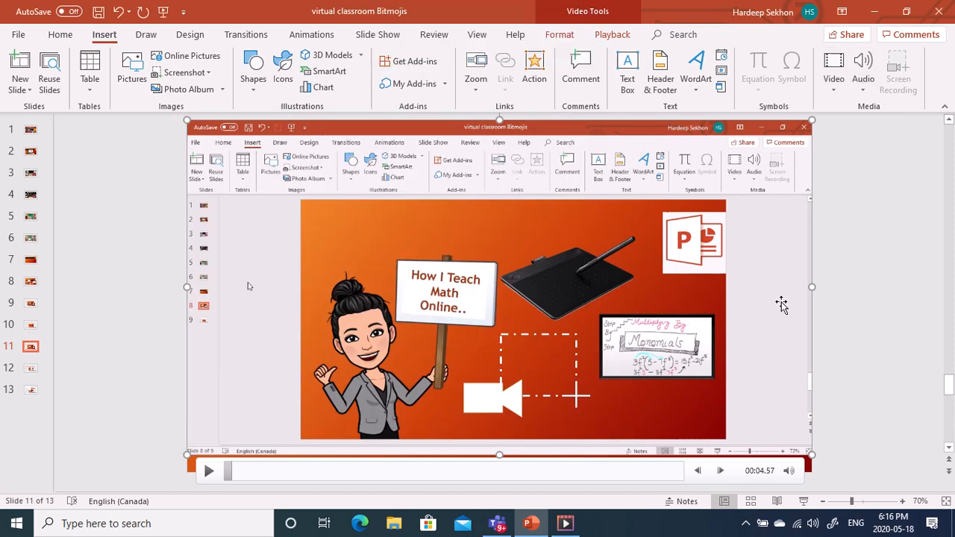
{"action": "mouse_move", "coordinate": [370, 417]}
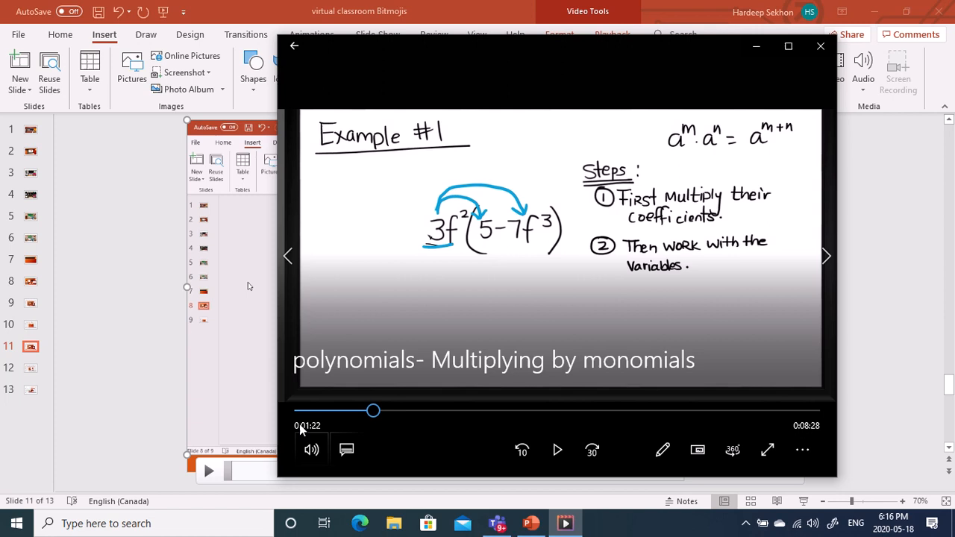
{"action": "left_click", "coordinate": [557, 449]}
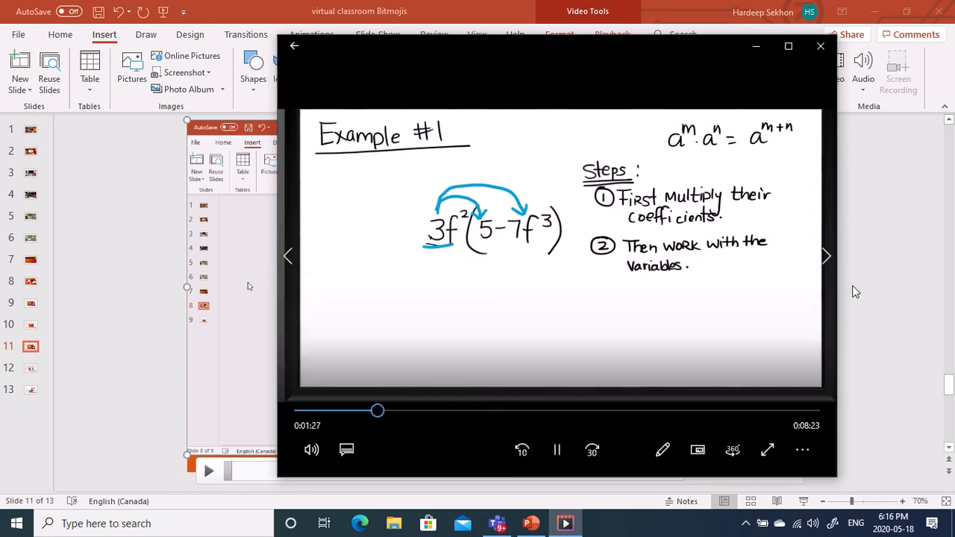
{"action": "left_click", "coordinate": [556, 451]}
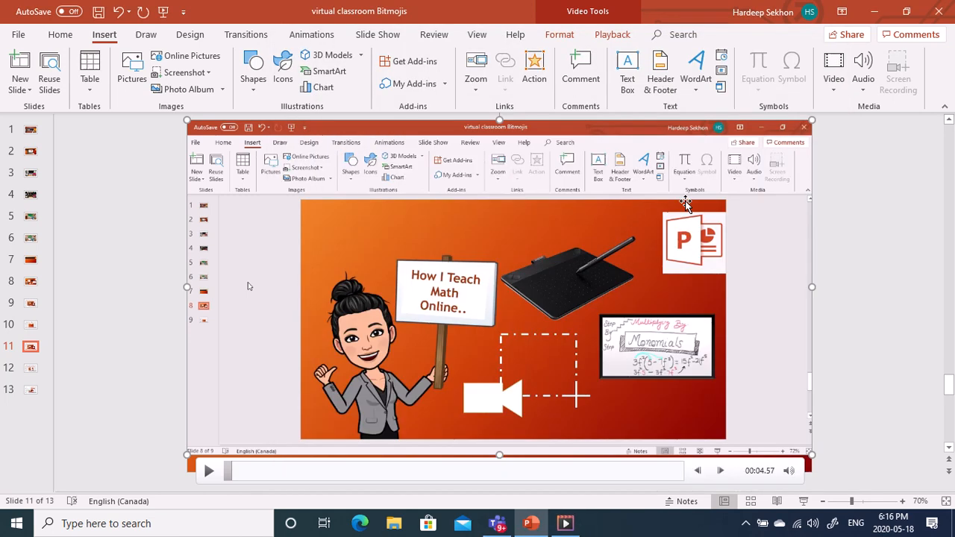
{"action": "mouse_move", "coordinate": [741, 264]}
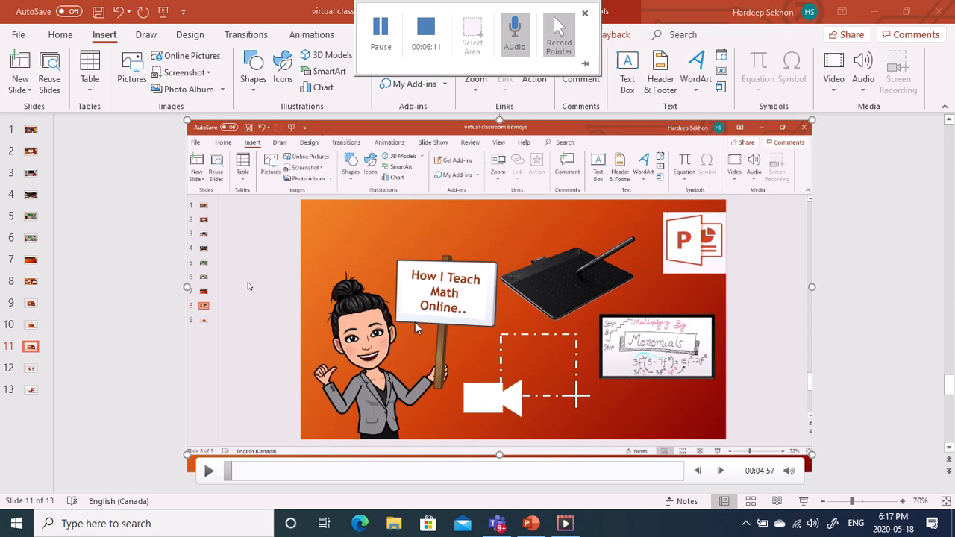
{"action": "left_click", "coordinate": [585, 14]}
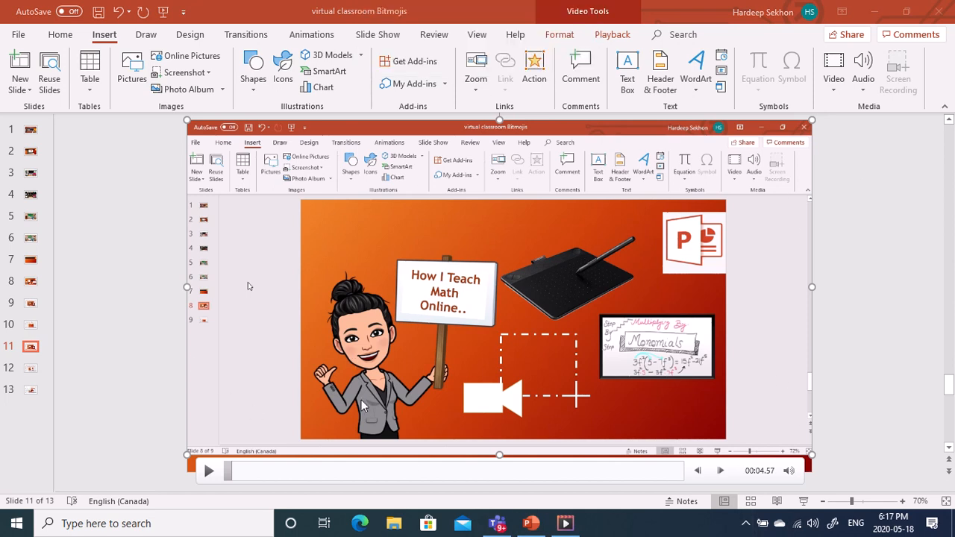
{"action": "mouse_move", "coordinate": [350, 224]}
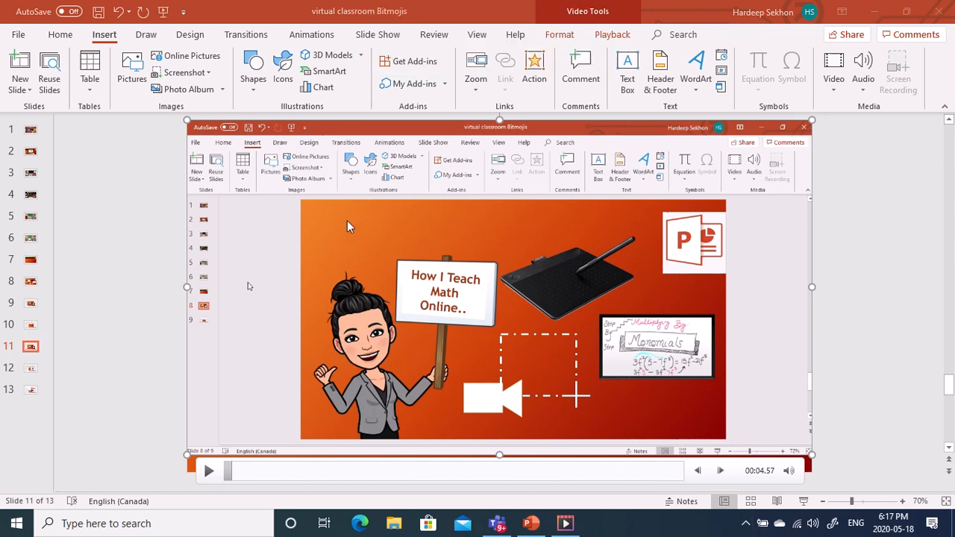
{"action": "mouse_move", "coordinate": [505, 444]}
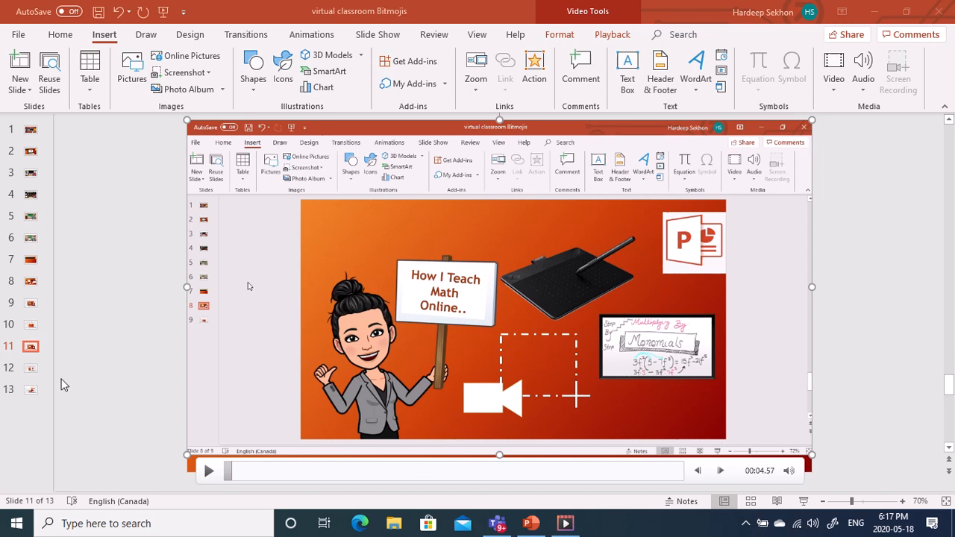
{"action": "mouse_move", "coordinate": [515, 280]}
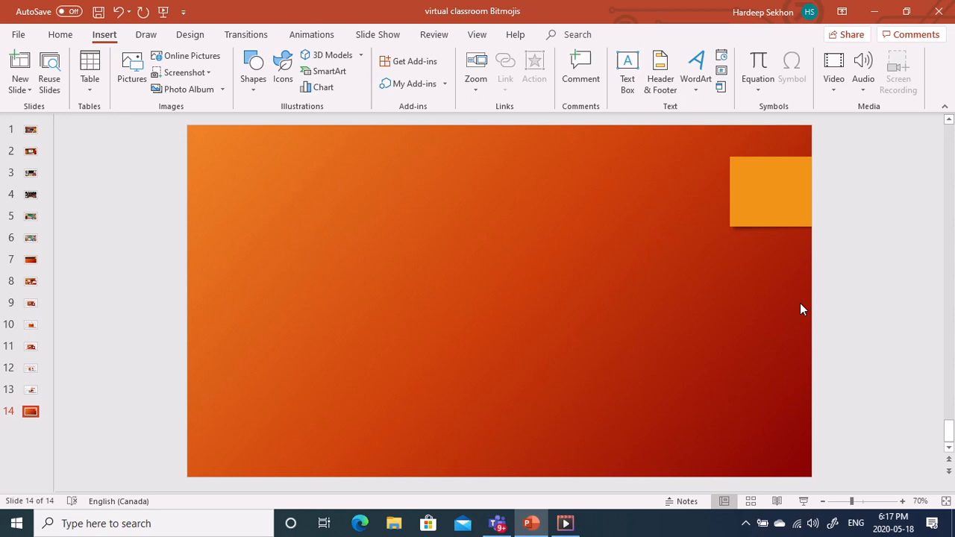
{"action": "mouse_move", "coordinate": [806, 137]}
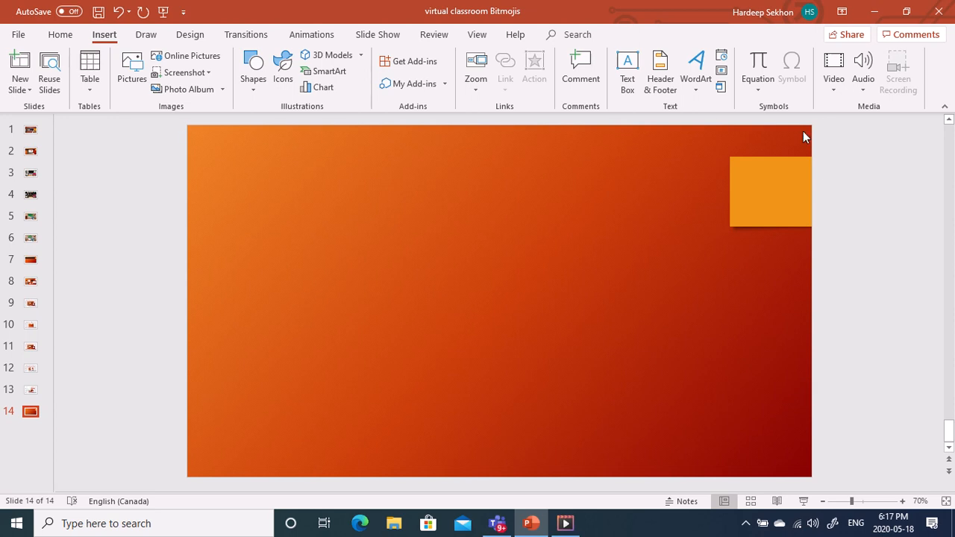
{"action": "mouse_move", "coordinate": [12, 412]}
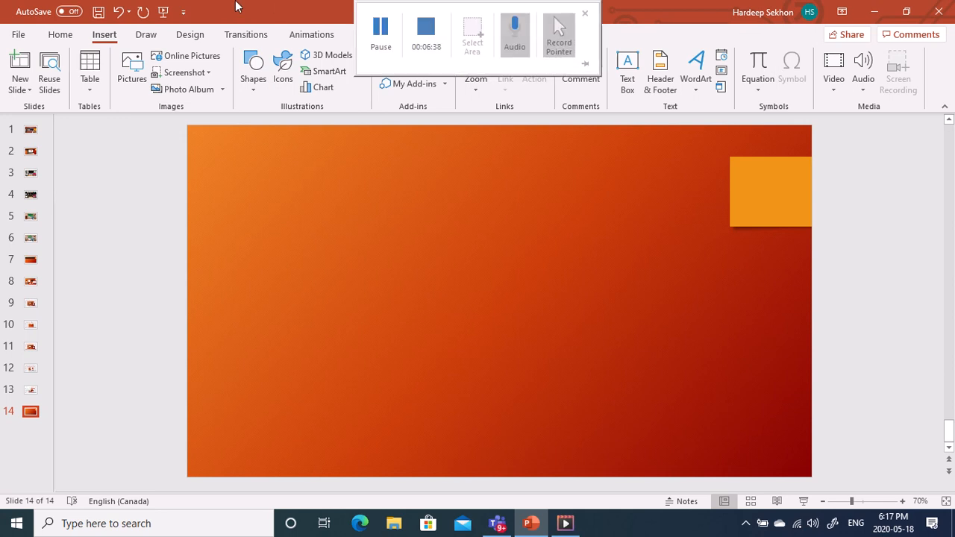
Add a blank slide 14 and pick the black pen from the Draw tools.
{"action": "left_click", "coordinate": [585, 15]}
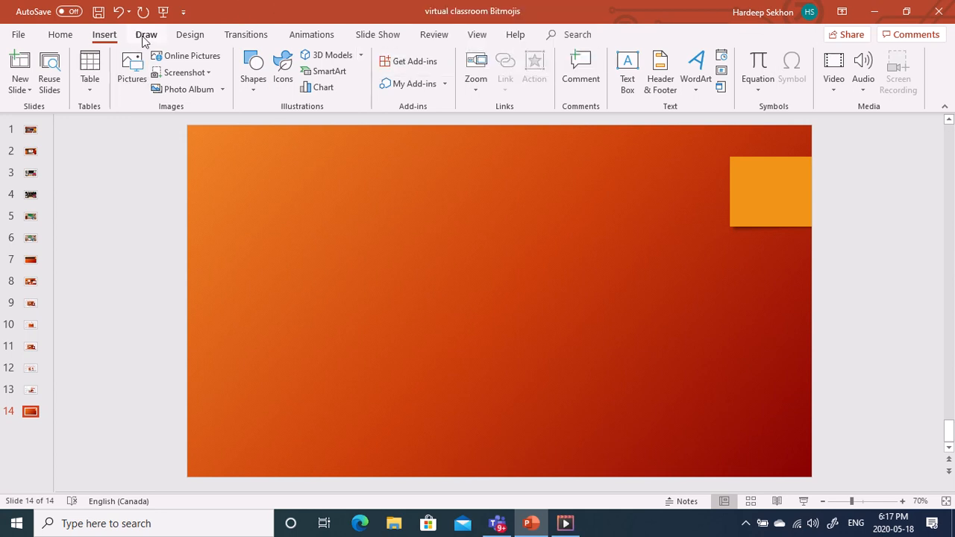
{"action": "left_click", "coordinate": [146, 34]}
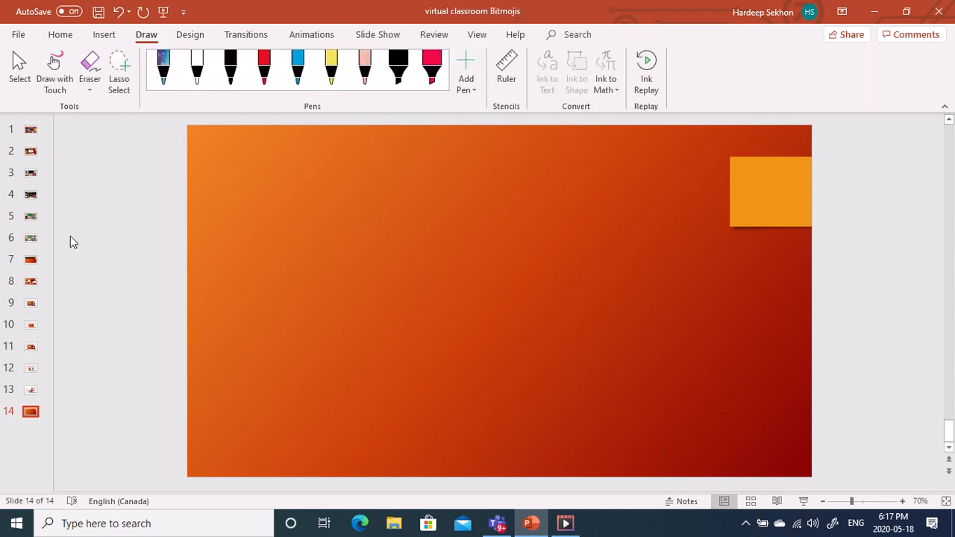
{"action": "left_click", "coordinate": [230, 67]}
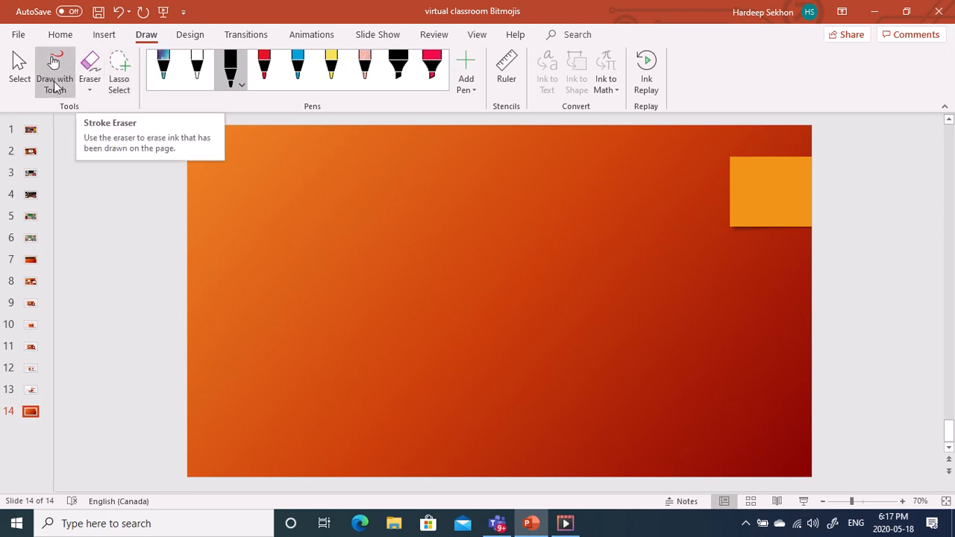
{"action": "mouse_move", "coordinate": [54, 70]}
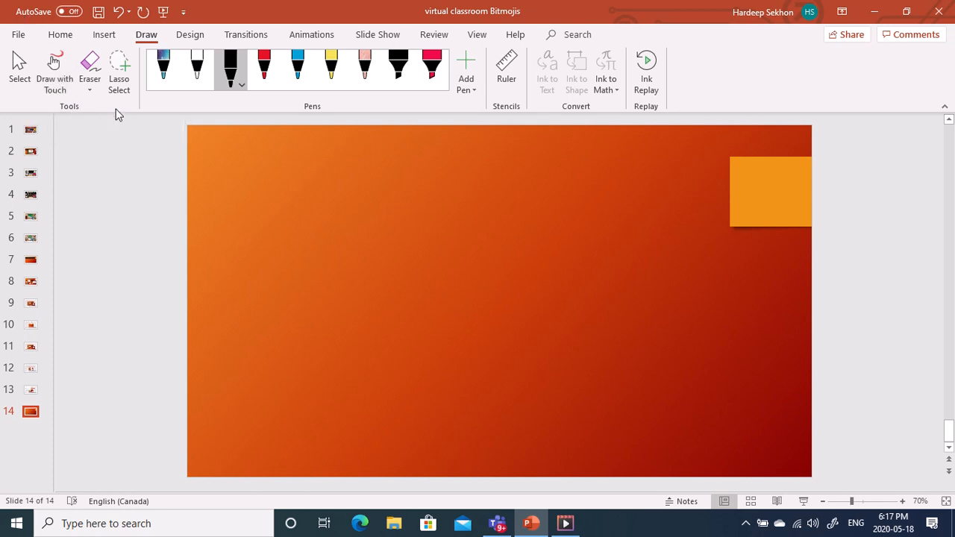
{"action": "mouse_move", "coordinate": [152, 110]}
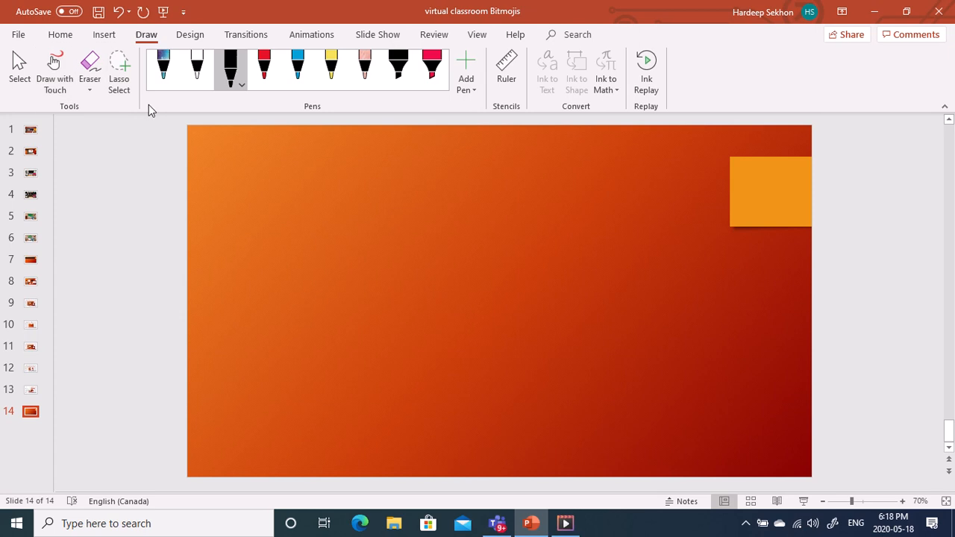
{"action": "mouse_move", "coordinate": [269, 117]}
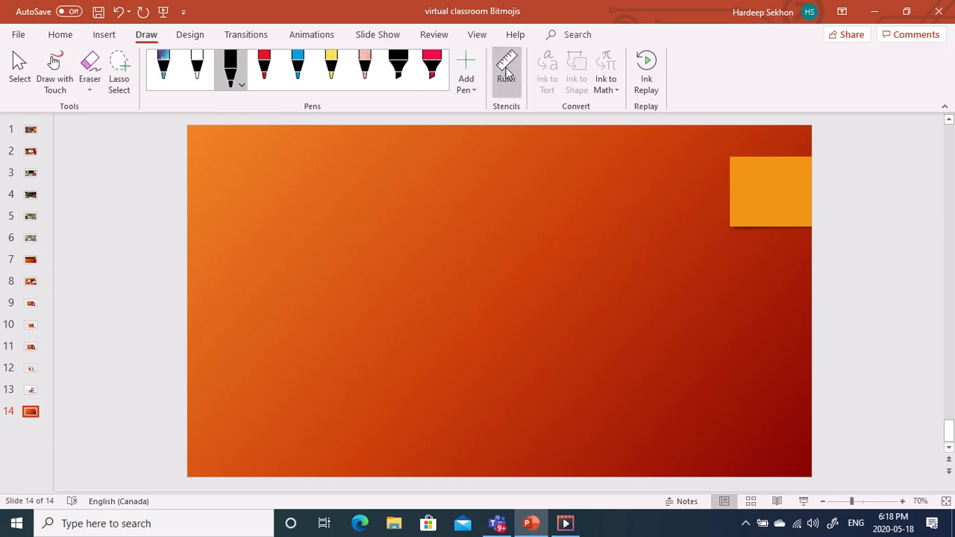
Draw a straight diagonal black line along the ruler, then hide the ruler.
{"action": "left_click", "coordinate": [507, 67]}
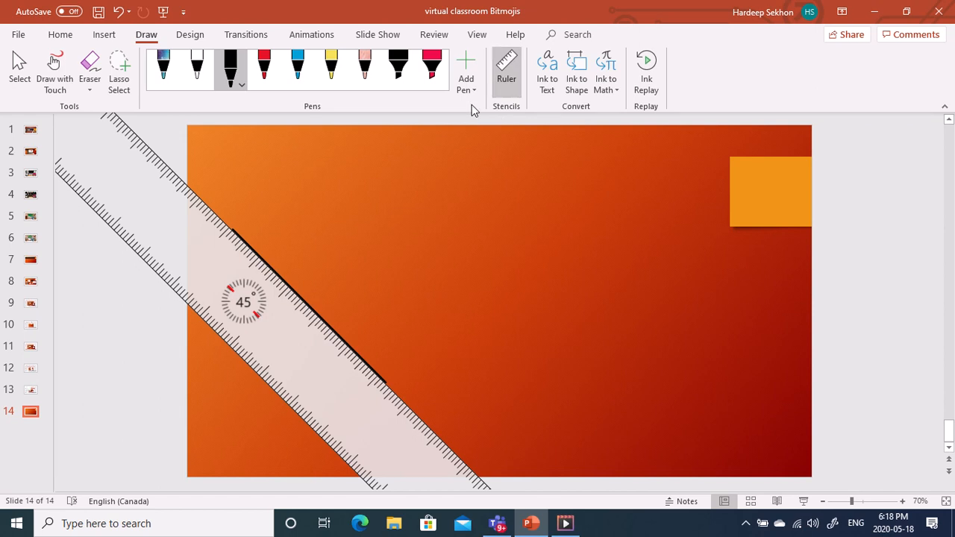
{"action": "mouse_move", "coordinate": [351, 356]}
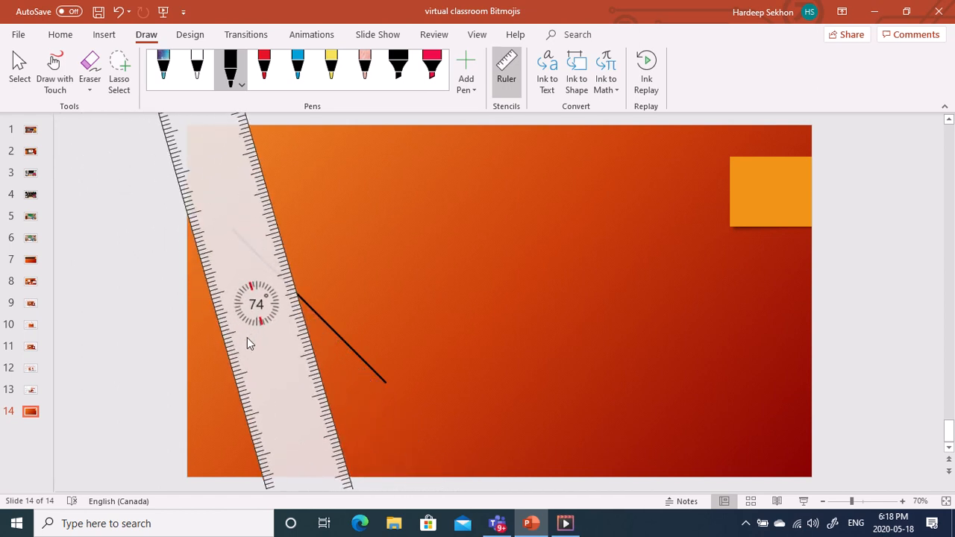
{"action": "left_click", "coordinate": [506, 67]}
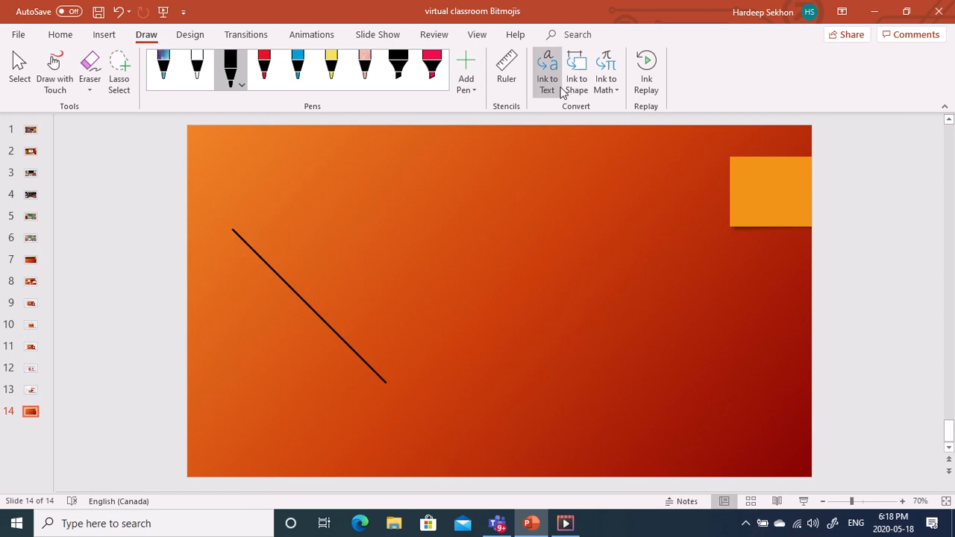
{"action": "mouse_move", "coordinate": [200, 358]}
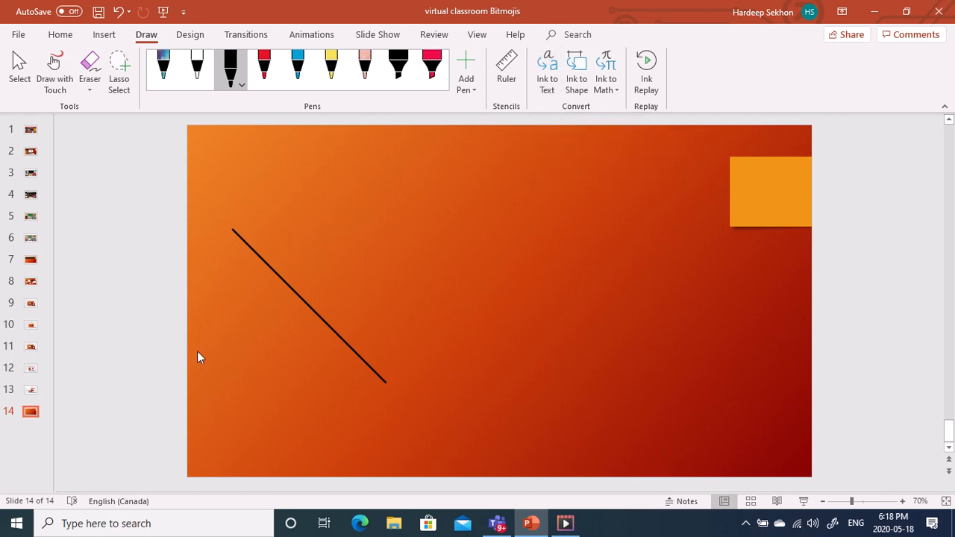
Handwrite Hello above the line and convert it to typed text with Ink to Text.
{"action": "left_click_drag", "start_coordinate": [385, 201], "coordinate": [391, 257]}
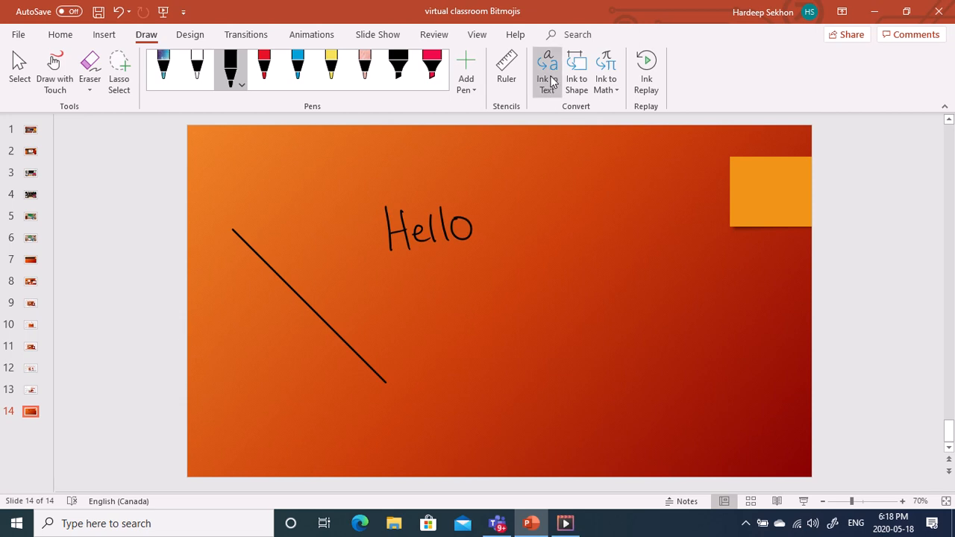
{"action": "left_click", "coordinate": [546, 71]}
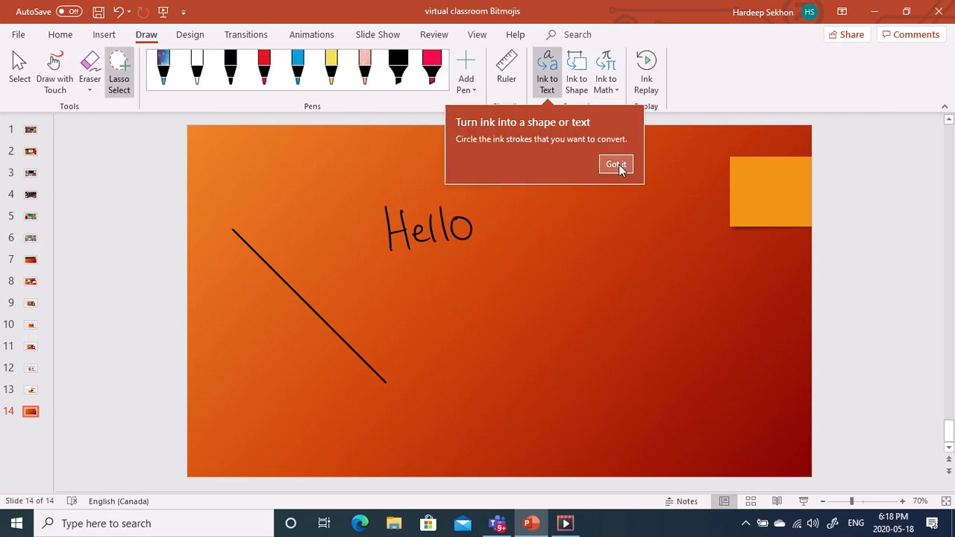
{"action": "left_click", "coordinate": [615, 164]}
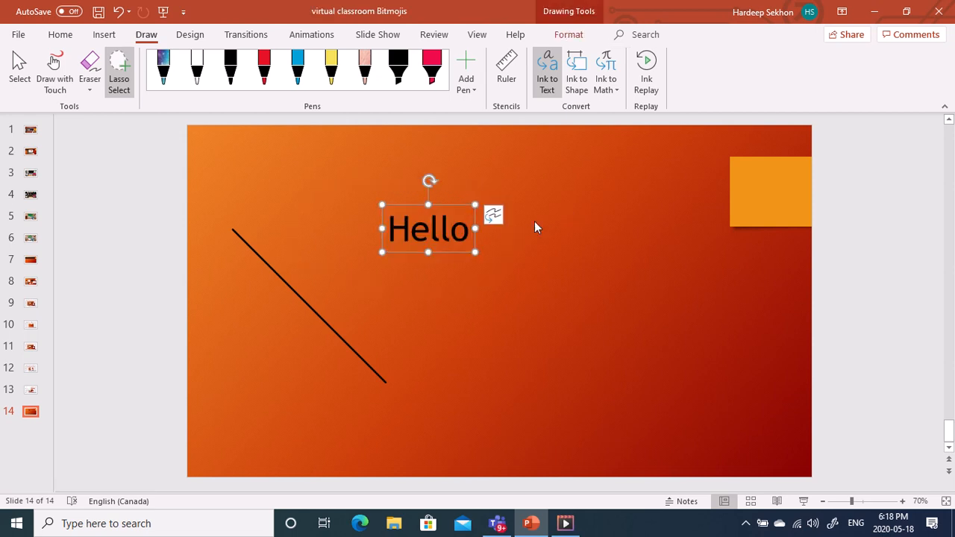
{"action": "mouse_move", "coordinate": [538, 259]}
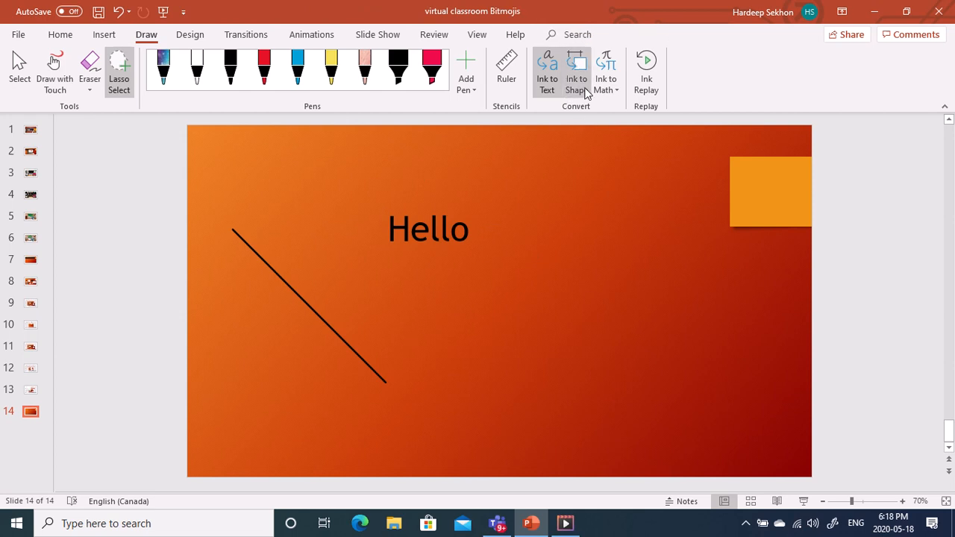
{"action": "mouse_move", "coordinate": [278, 185]}
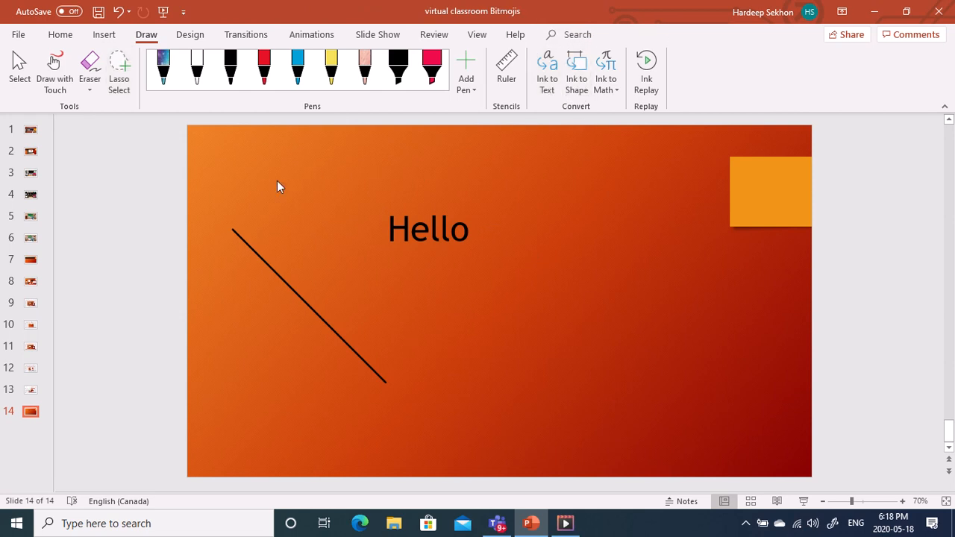
Sketch a triangle beside Hello with the black pen and convert it to a clean shape.
{"action": "left_click", "coordinate": [230, 68]}
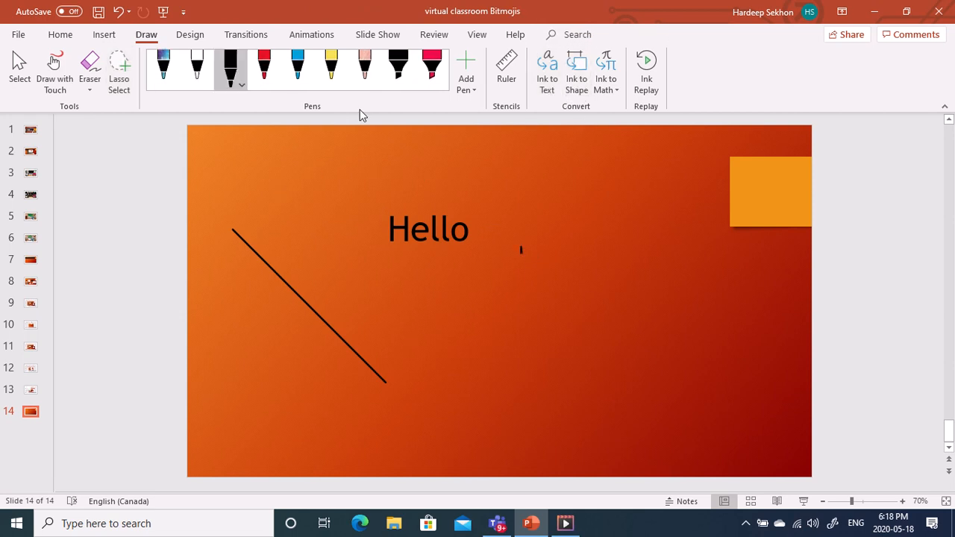
{"action": "left_click_drag", "start_coordinate": [522, 254], "coordinate": [604, 328]}
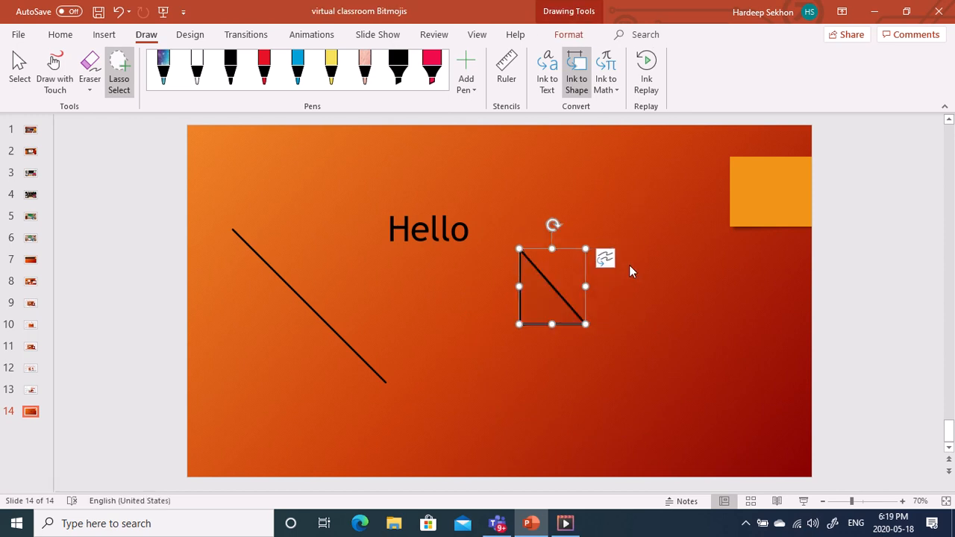
{"action": "left_click", "coordinate": [576, 72]}
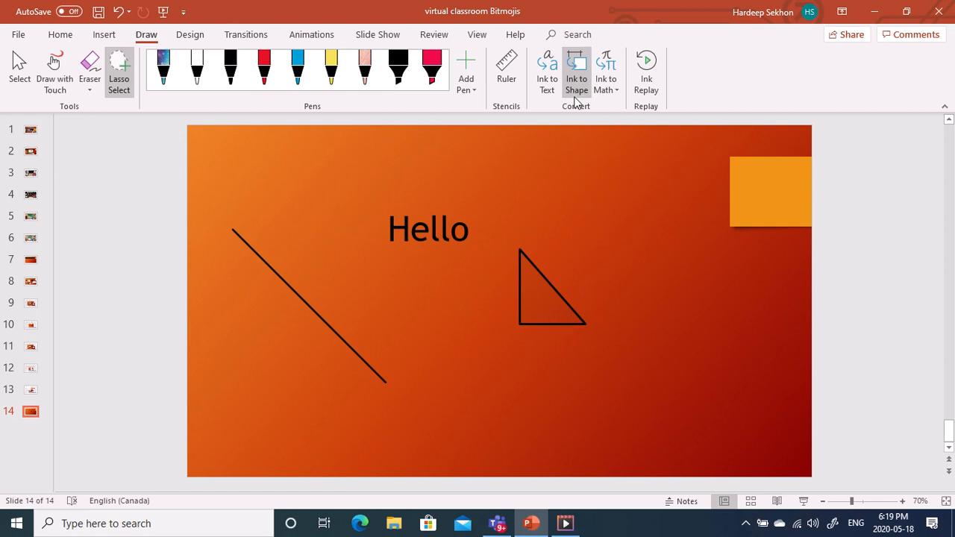
Bring up the Ink Equation Editor from the Ink to Math options.
{"action": "left_click", "coordinate": [606, 89]}
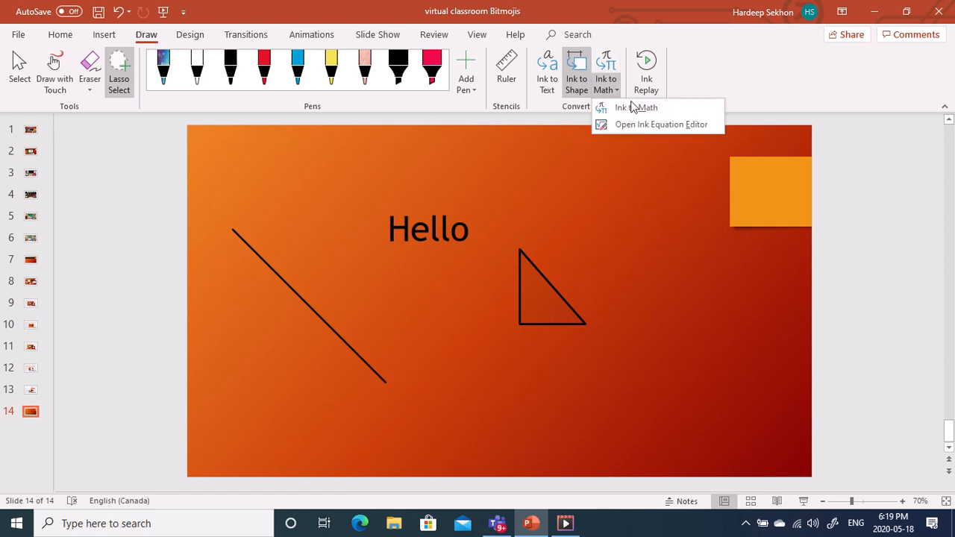
{"action": "left_click", "coordinate": [374, 412]}
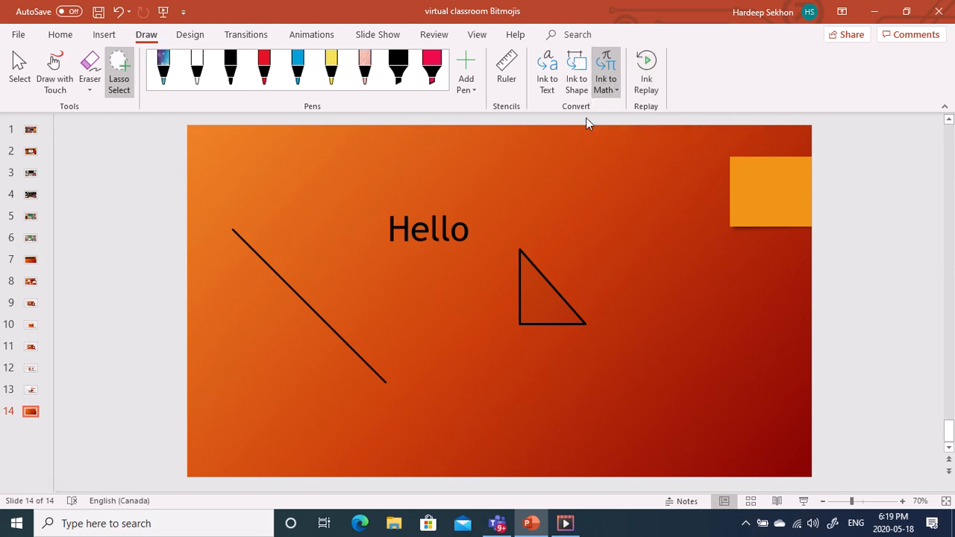
{"action": "left_click", "coordinate": [607, 67]}
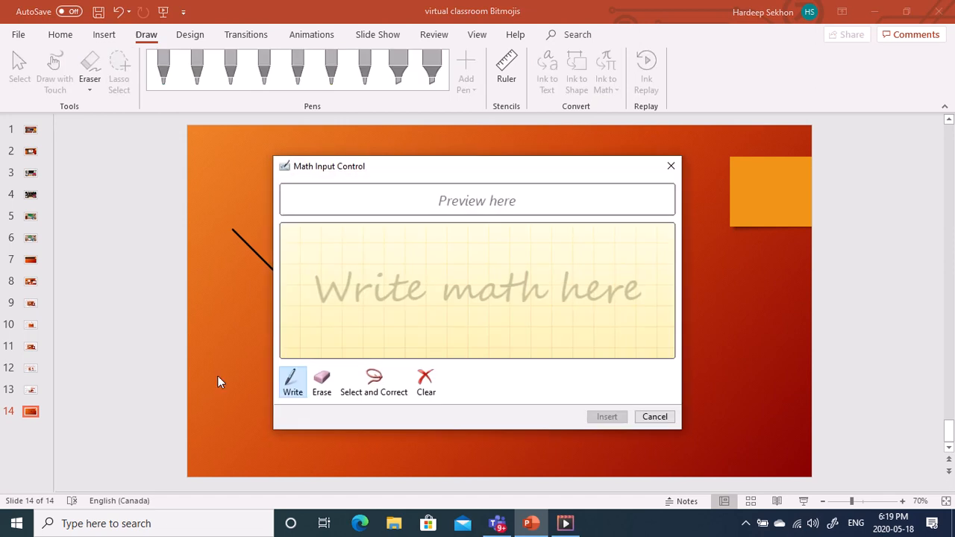
Handwrite 2x² + 4x in Math Input Control and insert it beside the triangle.
{"action": "left_click_drag", "start_coordinate": [349, 281], "coordinate": [342, 299]}
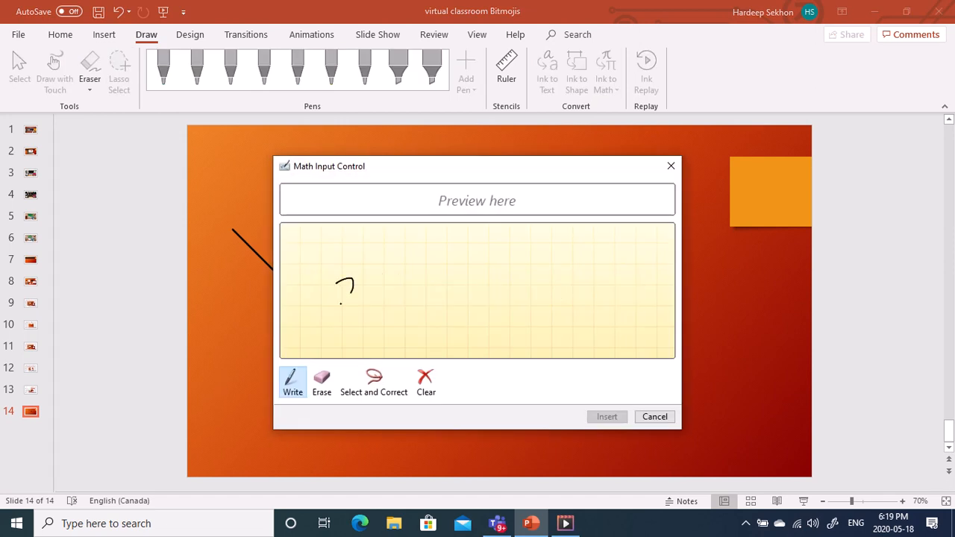
{"action": "left_click_drag", "start_coordinate": [340, 299], "coordinate": [406, 281]}
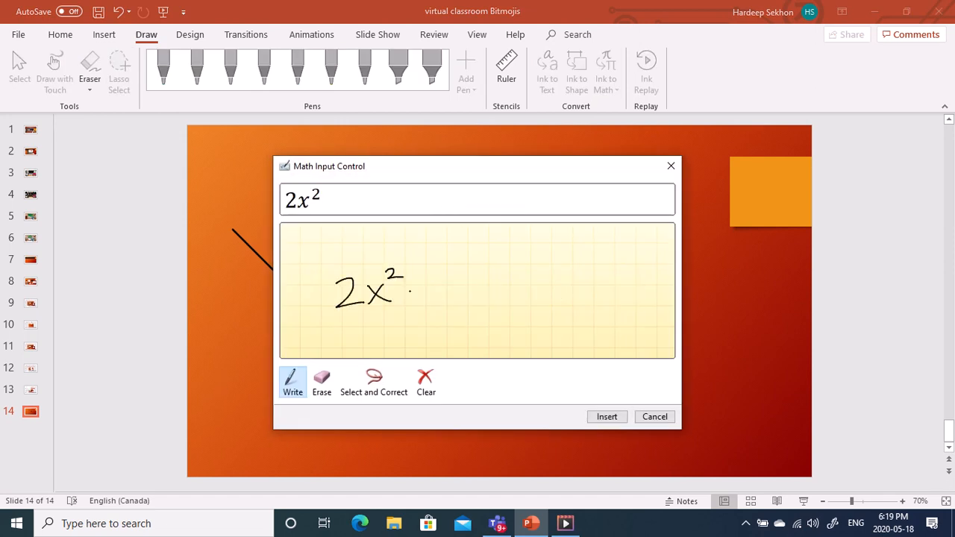
{"action": "left_click_drag", "start_coordinate": [418, 287], "coordinate": [485, 291]}
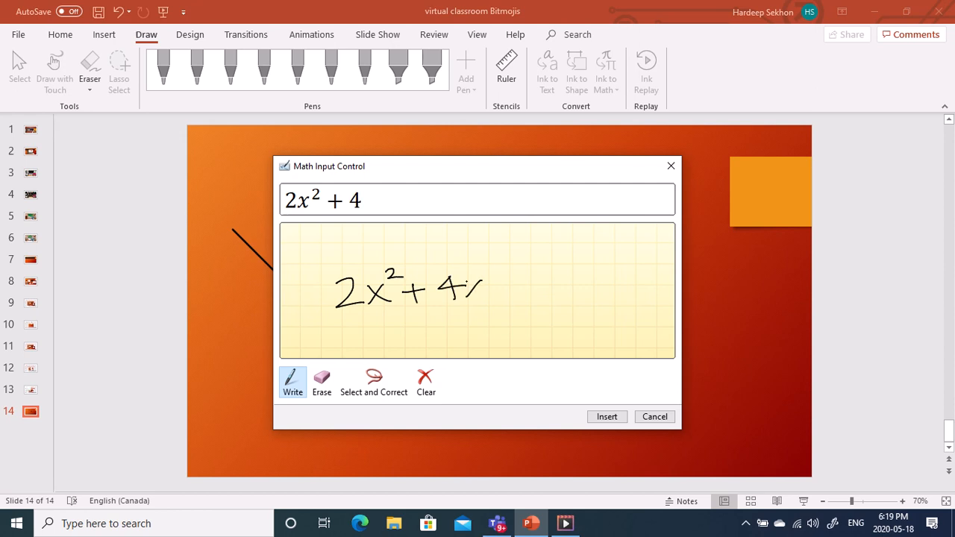
{"action": "left_click_drag", "start_coordinate": [471, 284], "coordinate": [493, 299]}
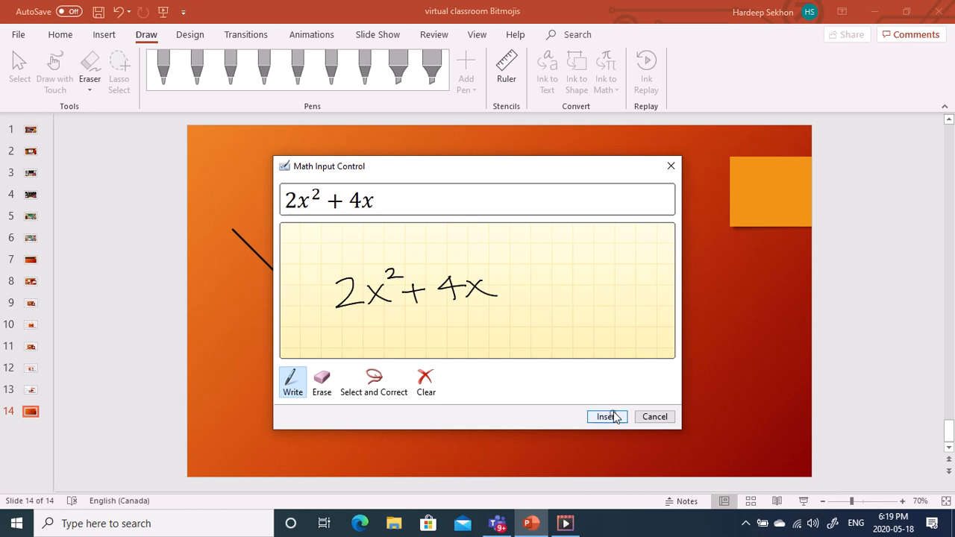
{"action": "left_click", "coordinate": [606, 417]}
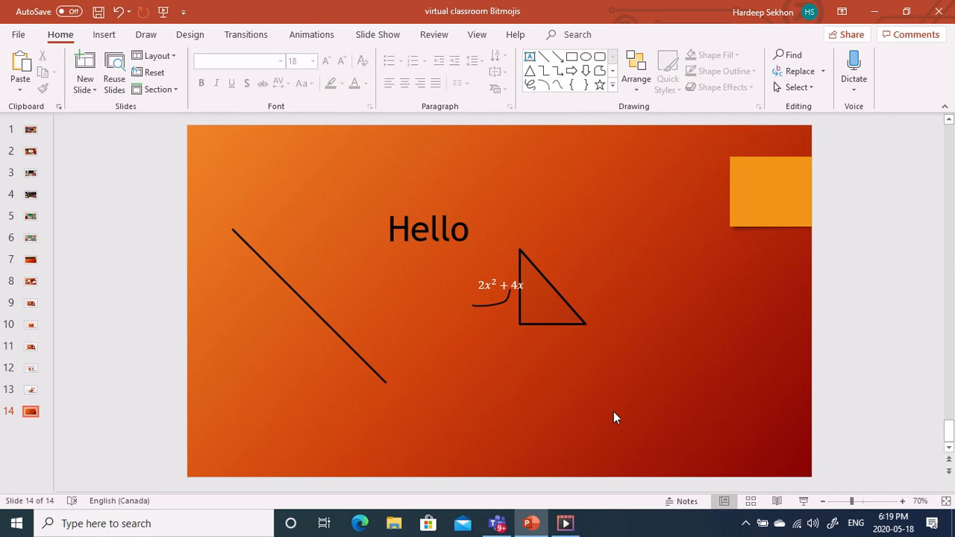
Replay the slide's ink strokes with Ink Replay from the Draw tools.
{"action": "left_click", "coordinate": [146, 35]}
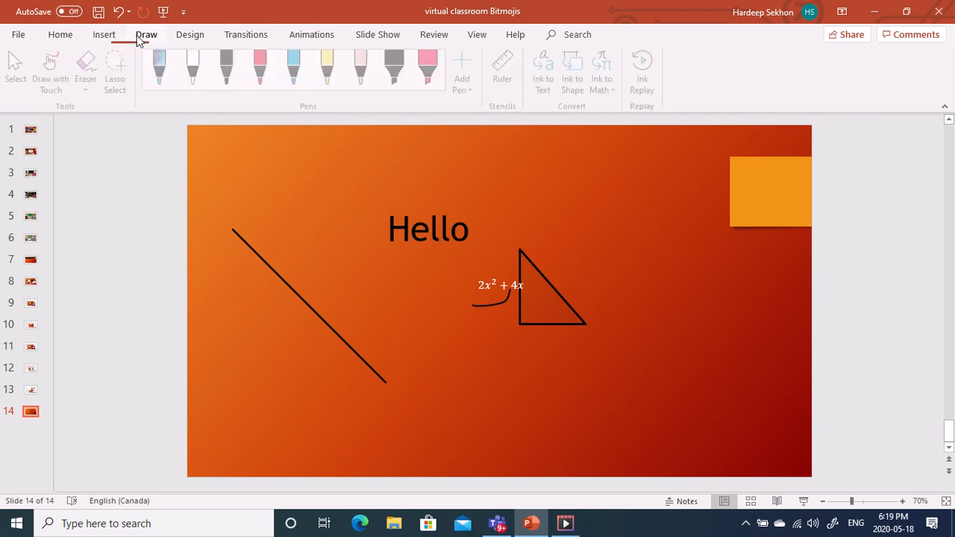
{"action": "left_click", "coordinate": [644, 71]}
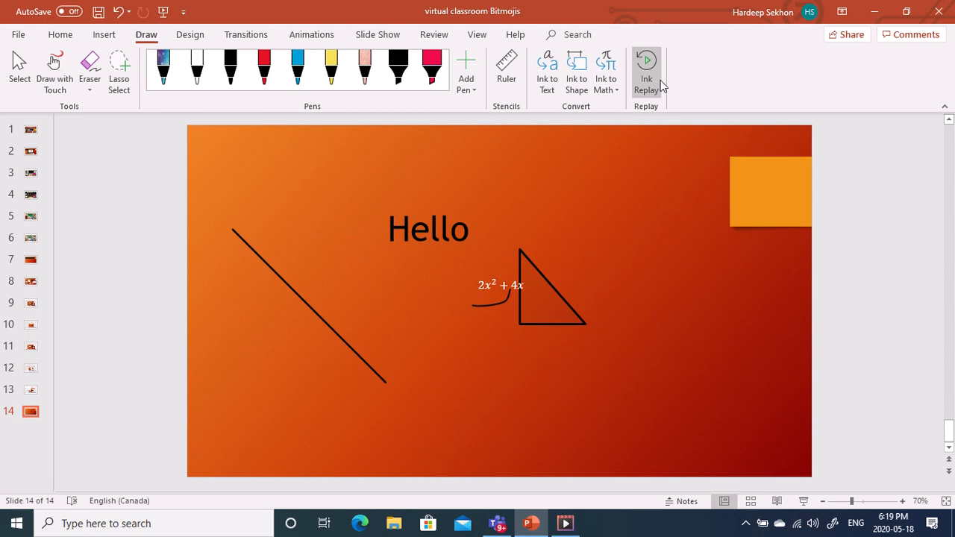
{"action": "left_click", "coordinate": [645, 72]}
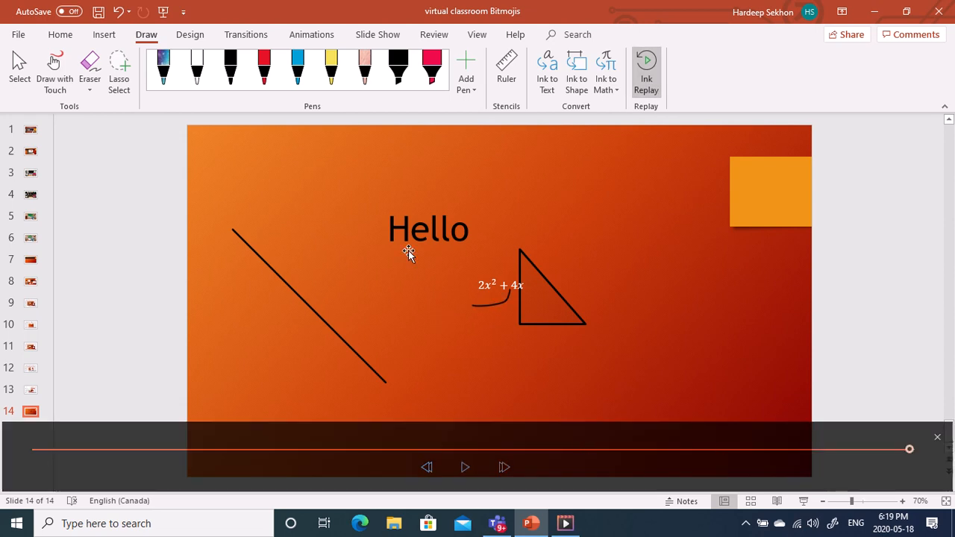
{"action": "mouse_move", "coordinate": [633, 117]}
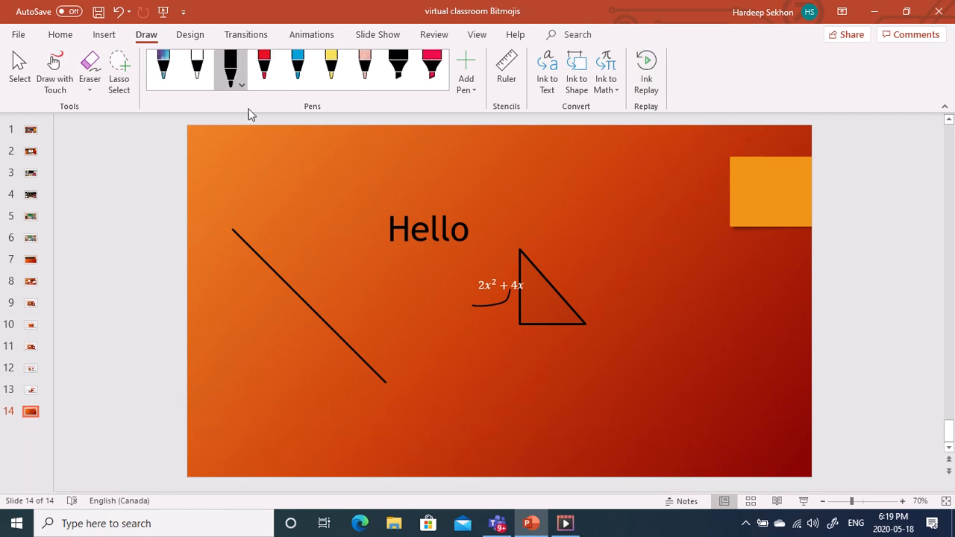
Handwrite (2x+2)(4x+3) in black ink below the triangle.
{"action": "left_click_drag", "start_coordinate": [446, 358], "coordinate": [480, 373]}
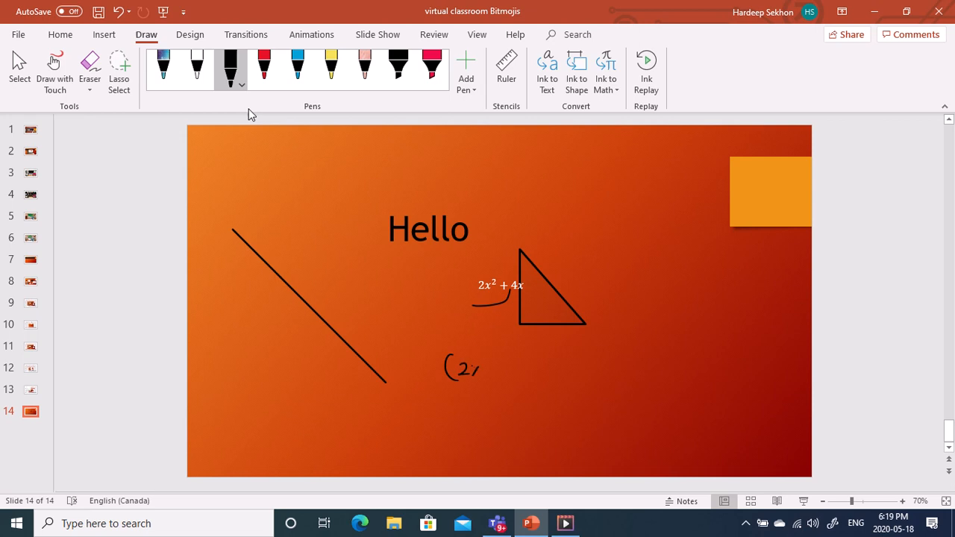
{"action": "left_click_drag", "start_coordinate": [470, 366], "coordinate": [522, 370]}
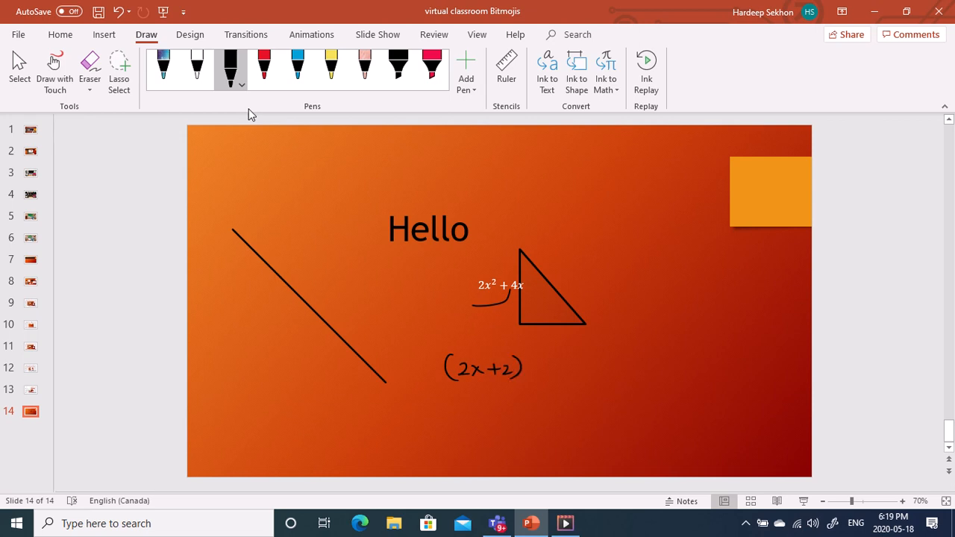
{"action": "left_click_drag", "start_coordinate": [534, 366], "coordinate": [586, 366]}
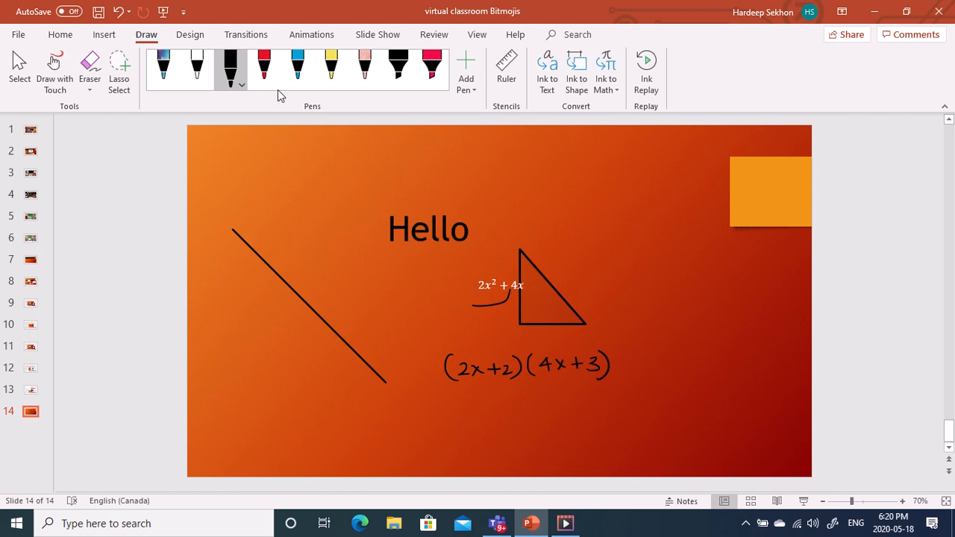
Draw four blue arcs linking 2x and 2 to 4x and 3, then return to the black pen.
{"action": "left_click", "coordinate": [297, 68]}
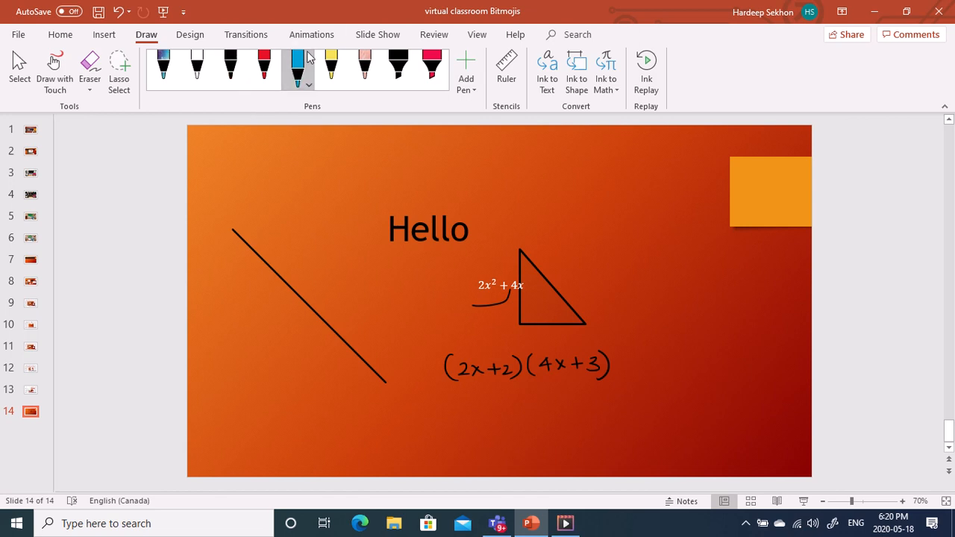
{"action": "left_click_drag", "start_coordinate": [453, 357], "coordinate": [530, 357]}
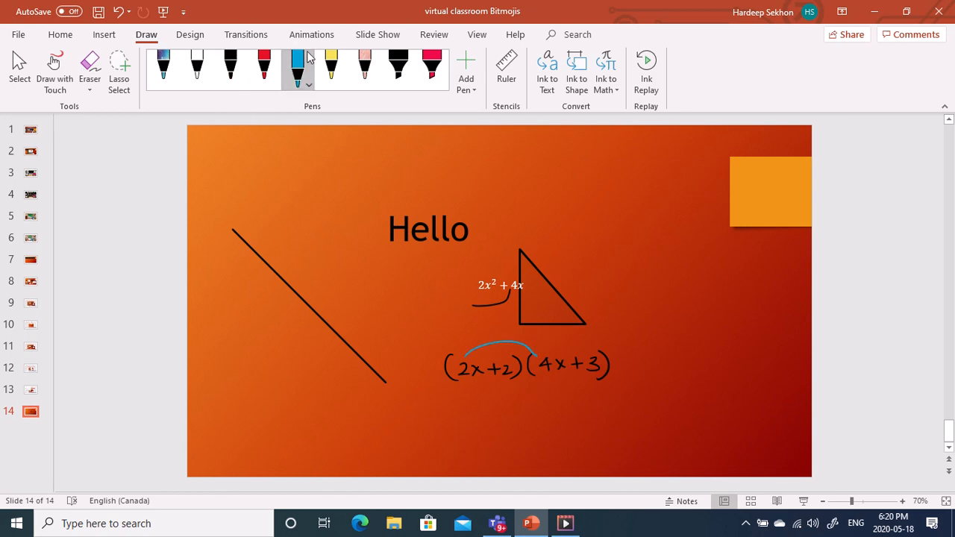
{"action": "left_click_drag", "start_coordinate": [462, 351], "coordinate": [597, 351]}
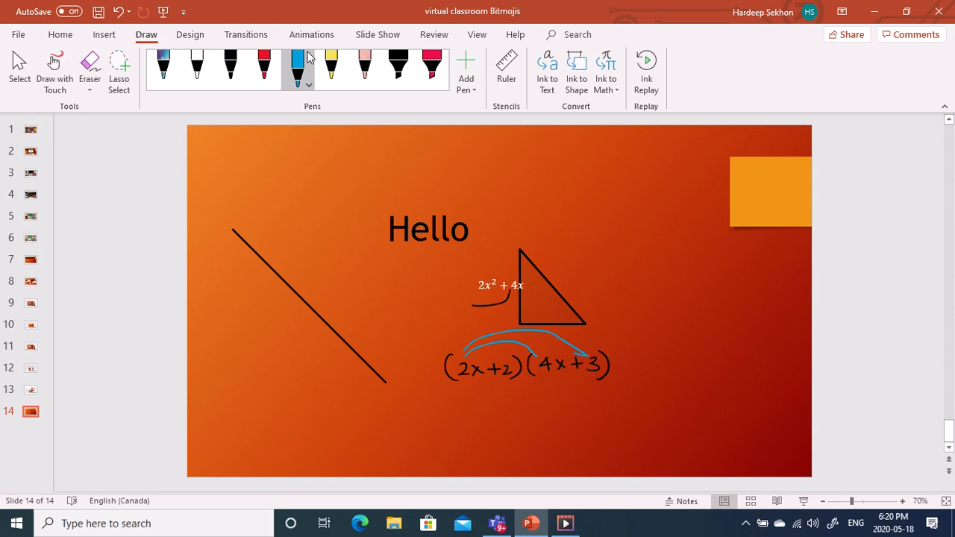
{"action": "left_click_drag", "start_coordinate": [485, 381], "coordinate": [568, 366]}
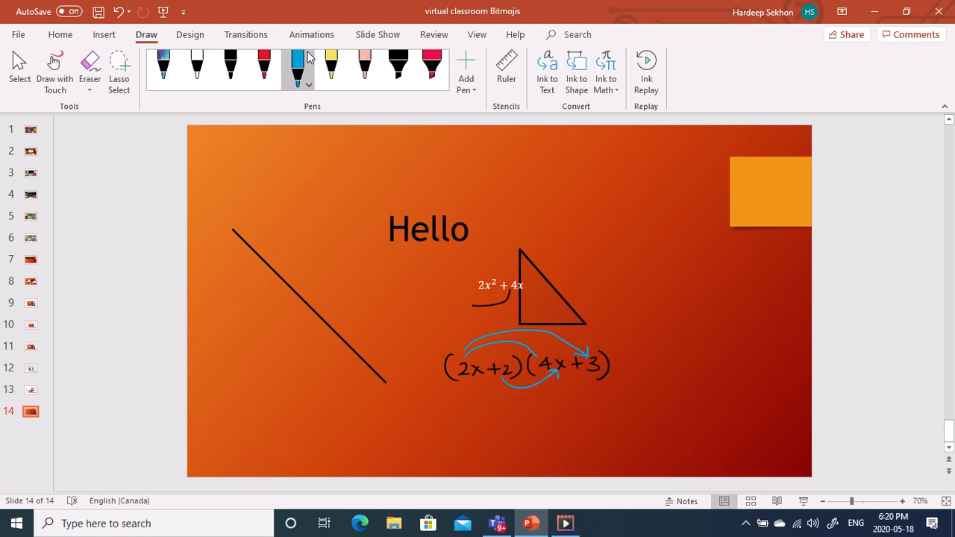
{"action": "left_click_drag", "start_coordinate": [515, 388], "coordinate": [597, 366]}
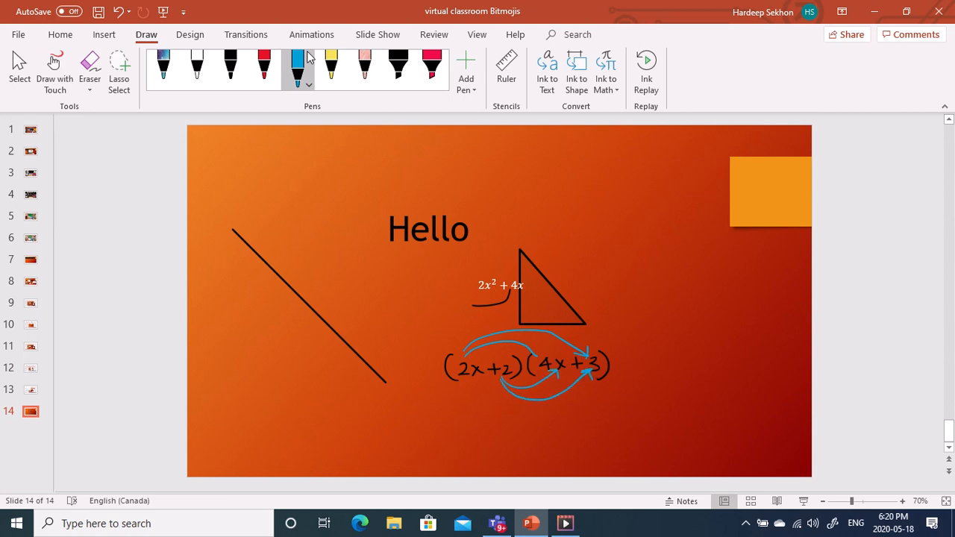
{"action": "left_click", "coordinate": [263, 67]}
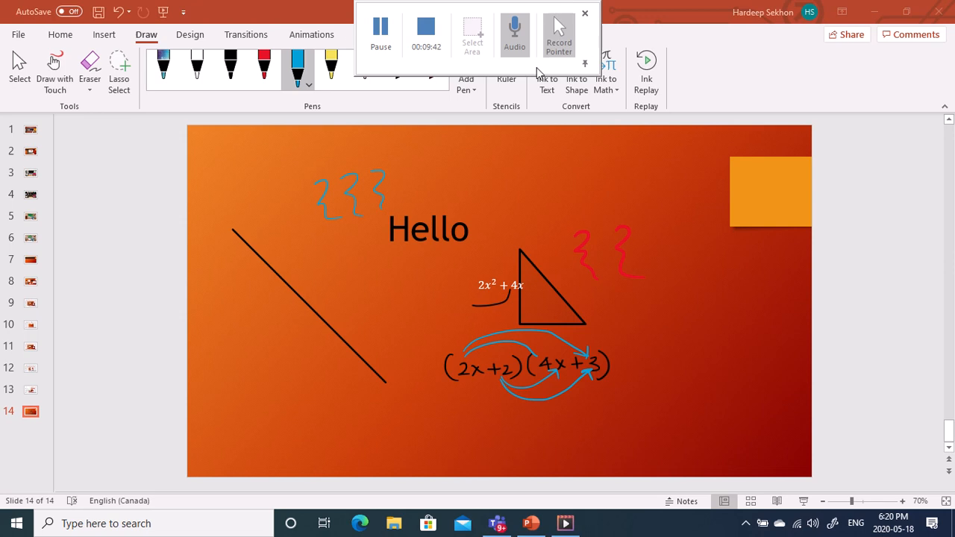
{"action": "mouse_move", "coordinate": [393, 9]}
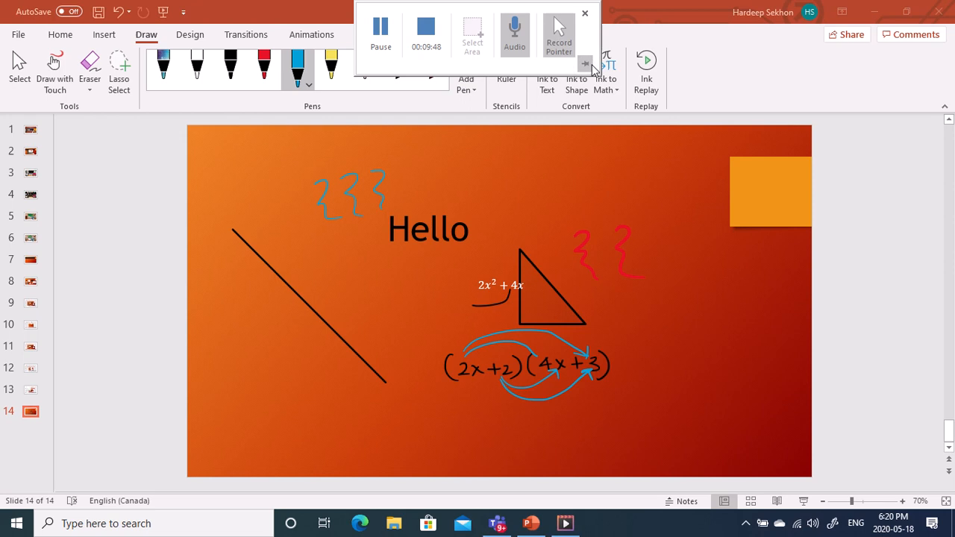
Select a control in the PowerPoint title bar area.
{"action": "left_click", "coordinate": [585, 14]}
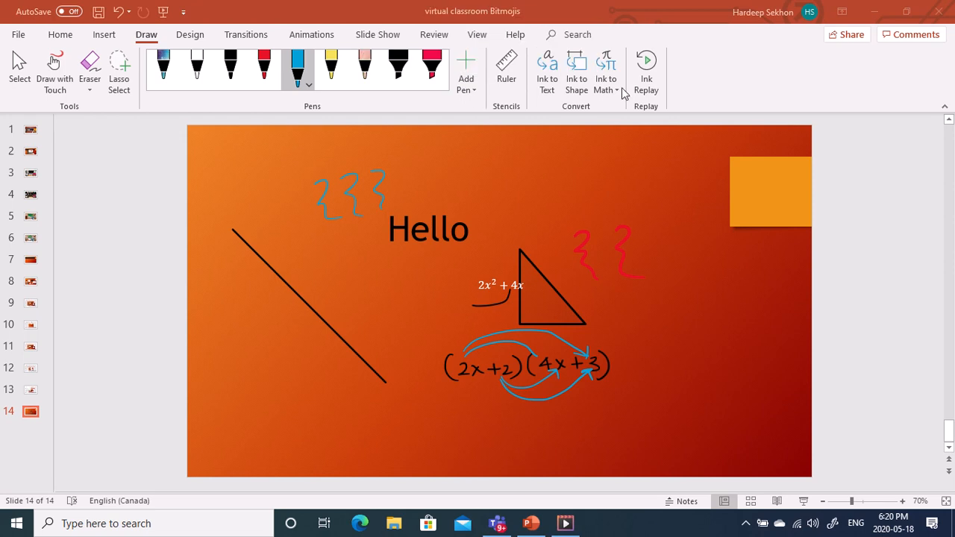
{"action": "mouse_move", "coordinate": [403, 116]}
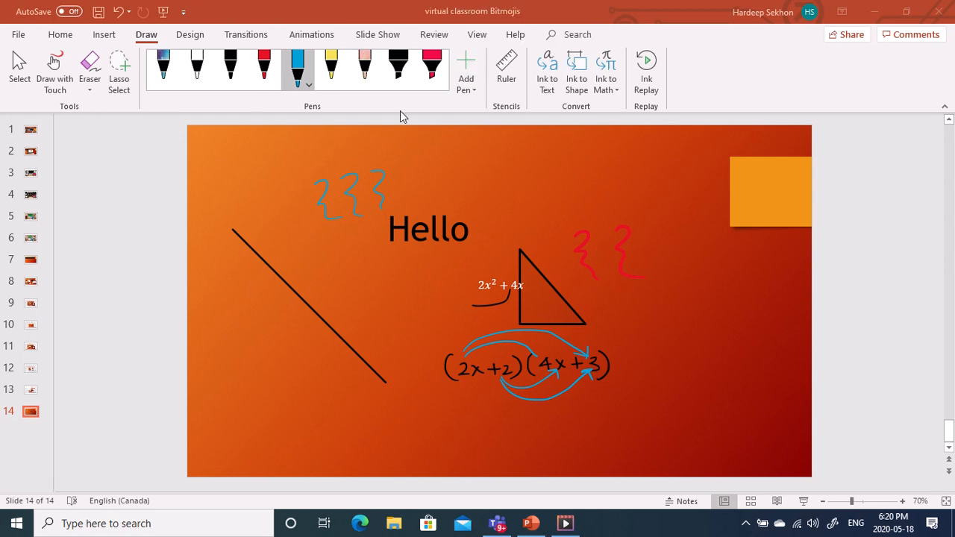